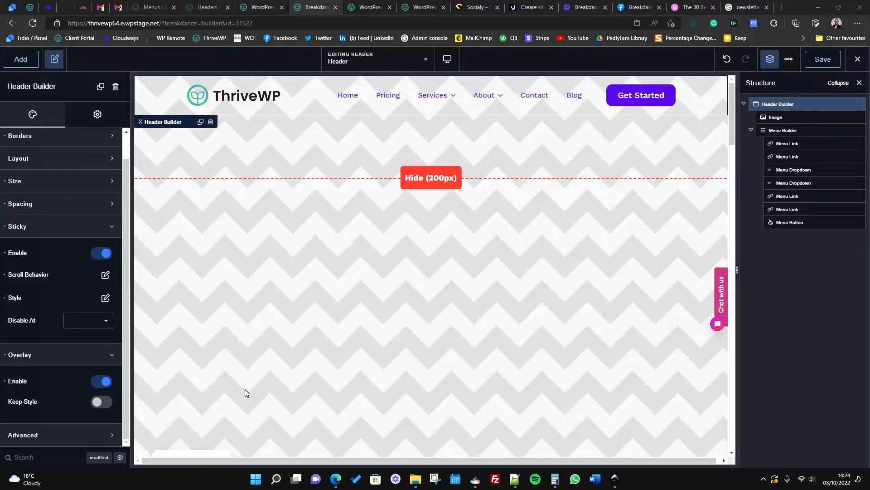
mouse_move(395, 259)
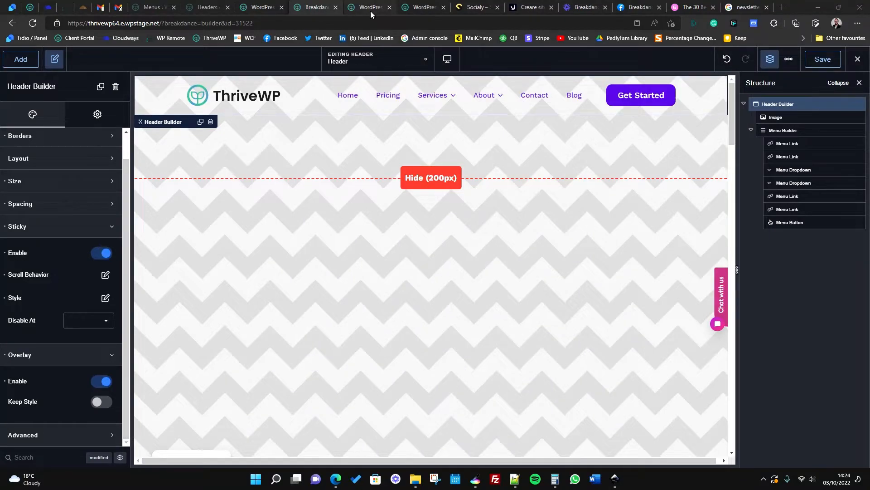
Open the live ThriveWP homepage and scroll down and back up to test header pinning.
click(366, 7)
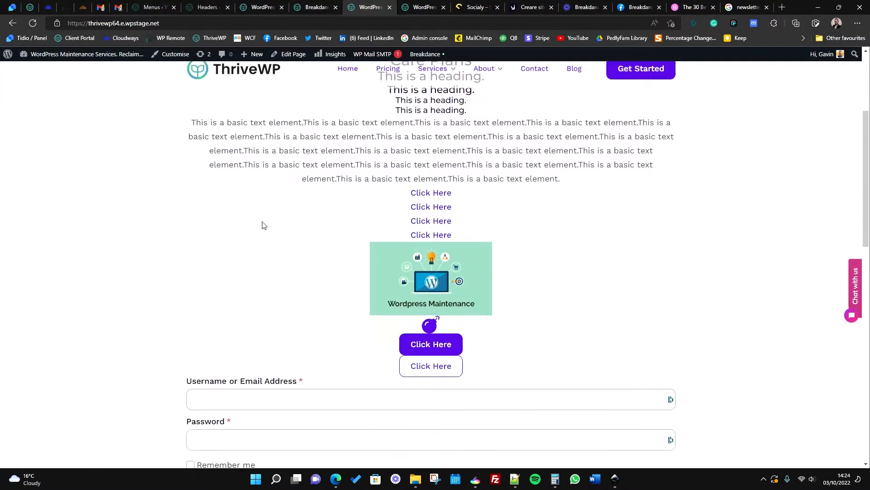
scroll(up, 3)
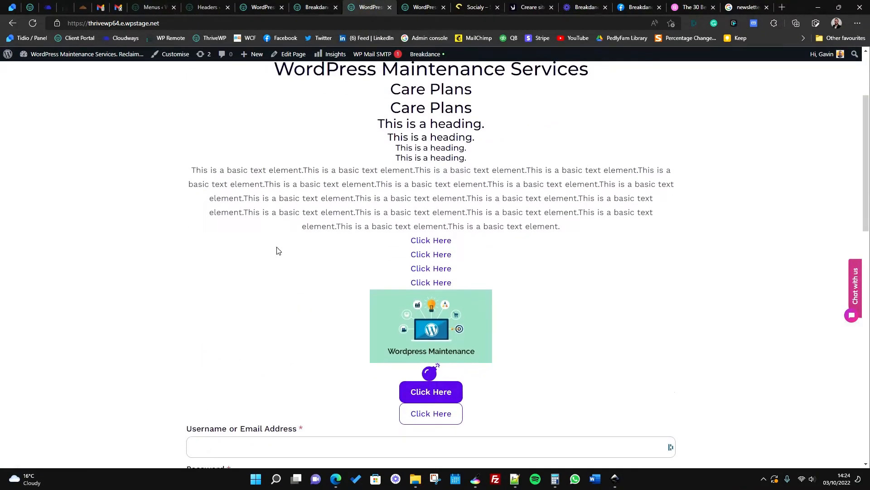
scroll(up, 3)
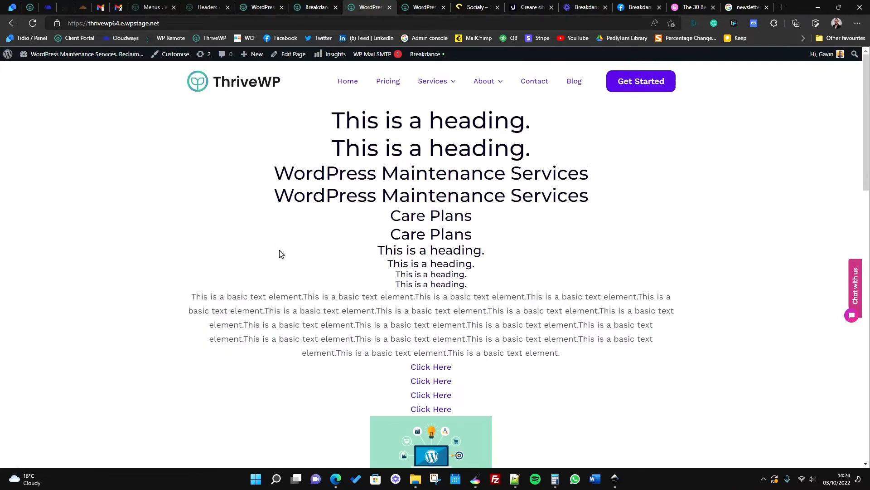
mouse_move(282, 163)
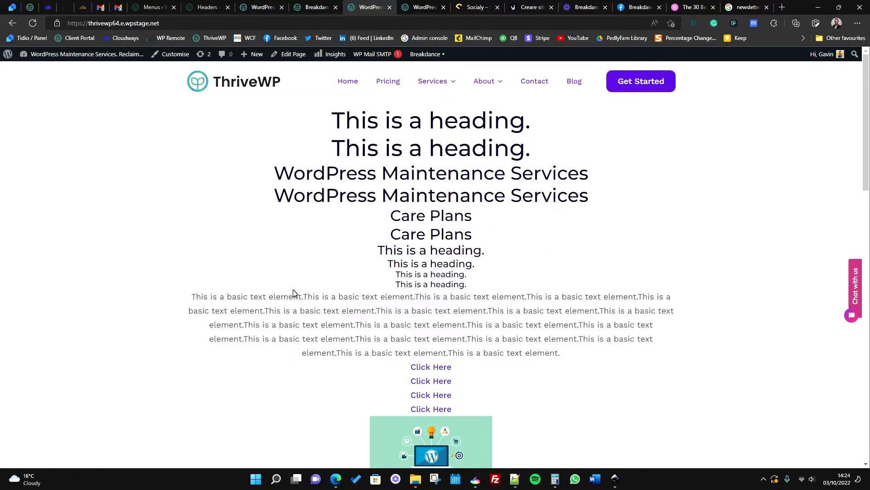
scroll(down, 3)
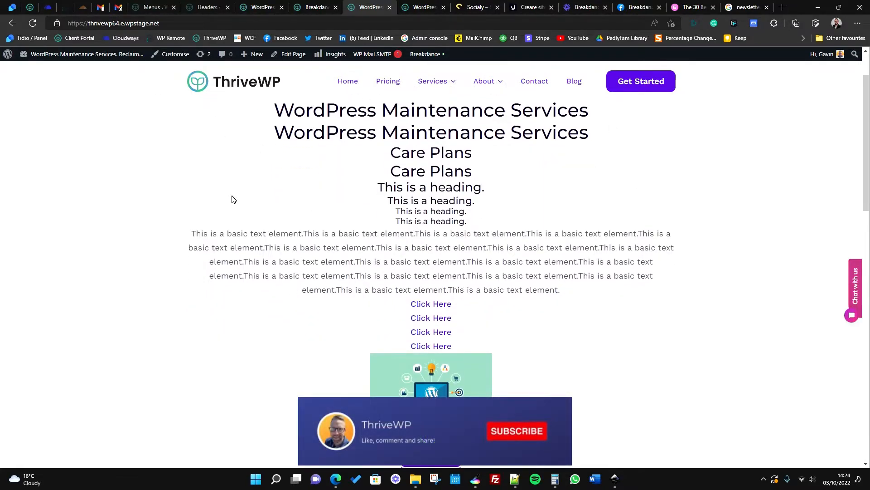
scroll(down, 3)
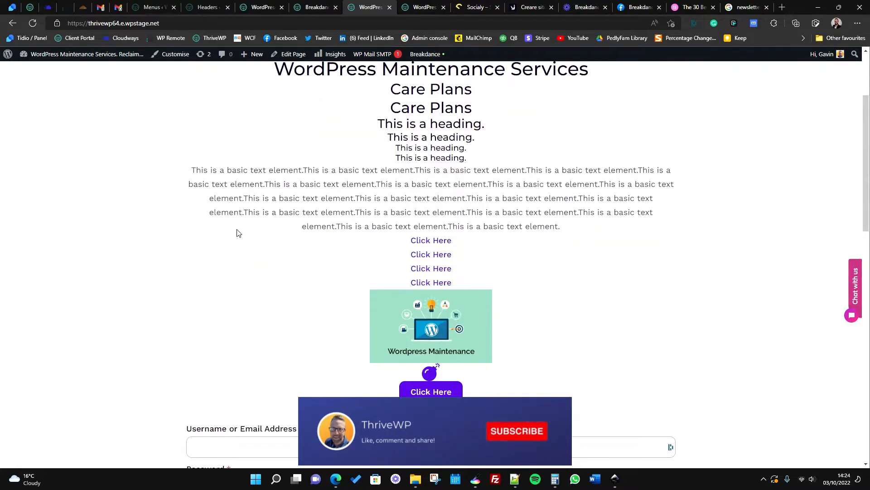
scroll(down, 3)
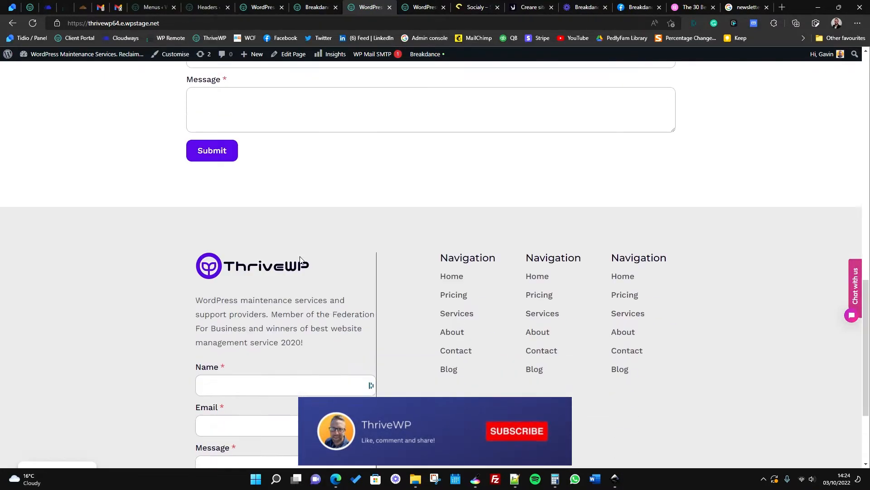
scroll(down, 3)
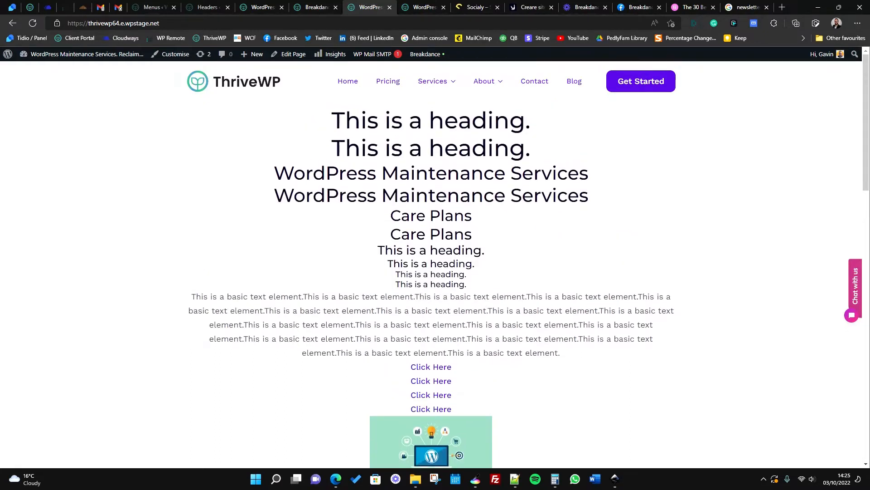
mouse_move(351, 295)
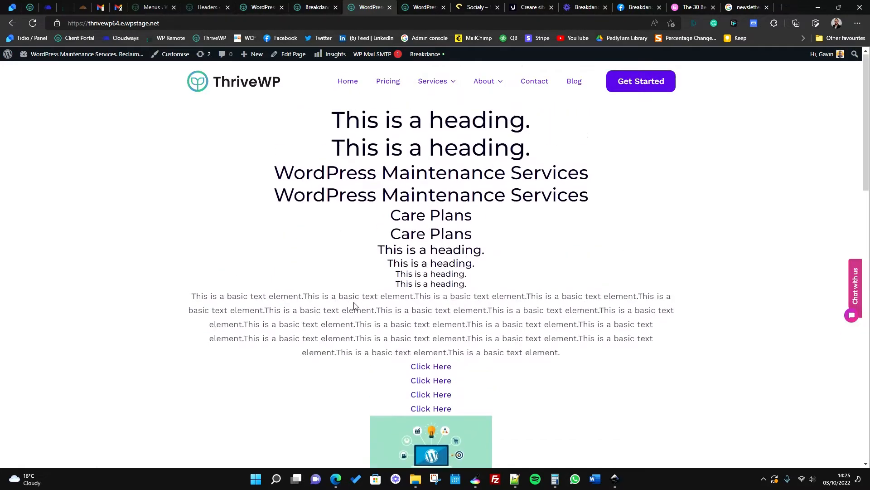
scroll(down, 3)
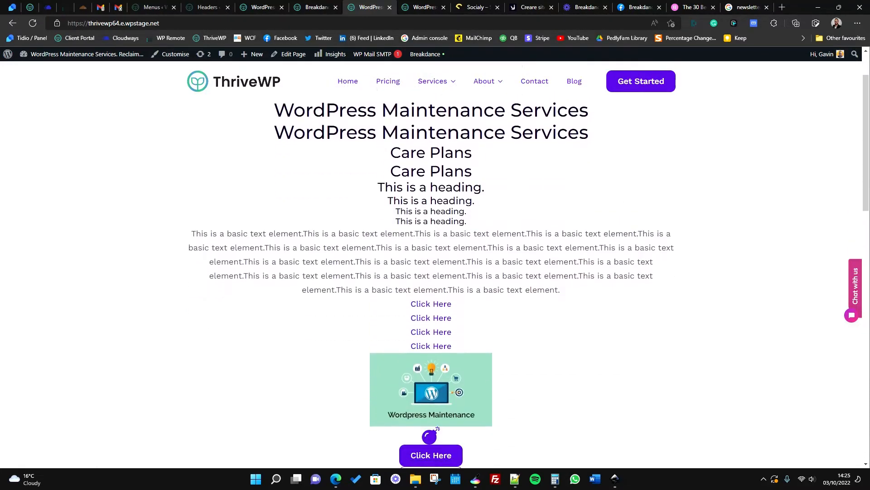
scroll(up, 3)
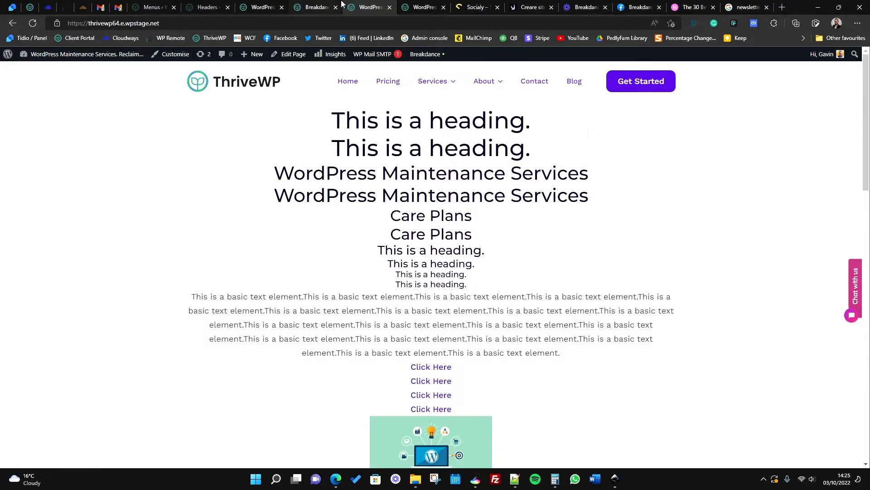
Set the Global Settings Background colour to the Golden preset (#FFC147) and save.
click(315, 7)
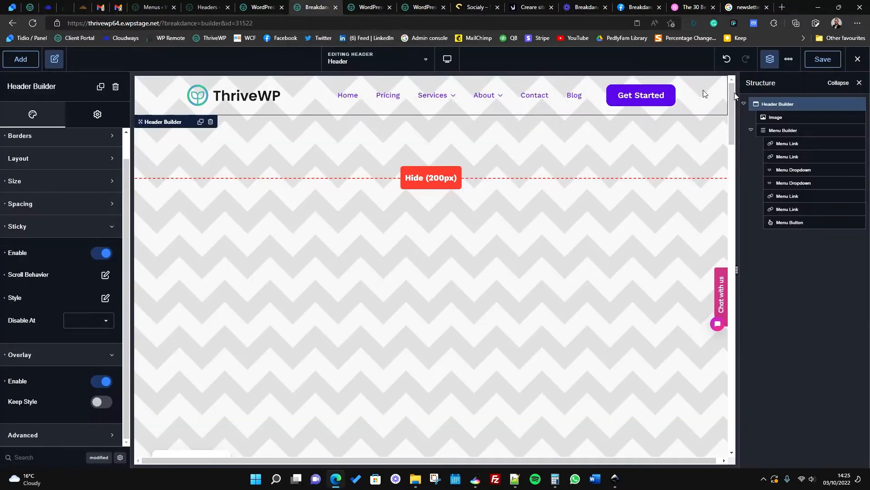
click(788, 59)
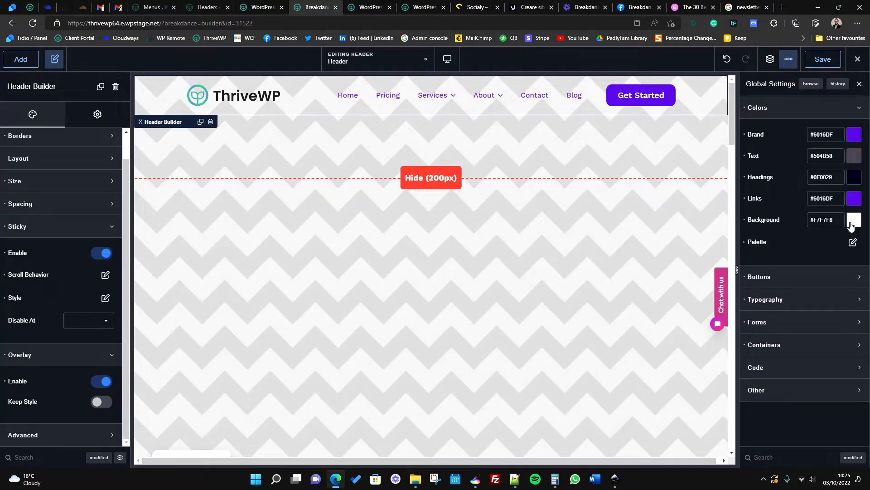
click(853, 219)
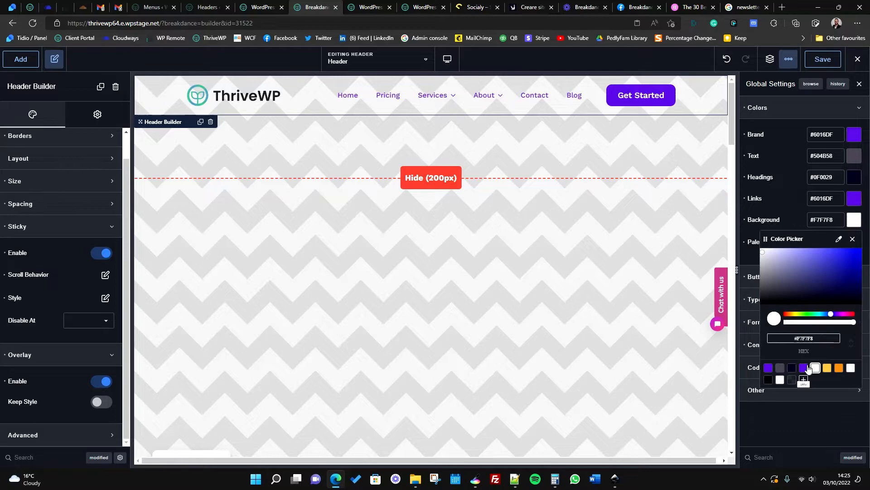
click(814, 368)
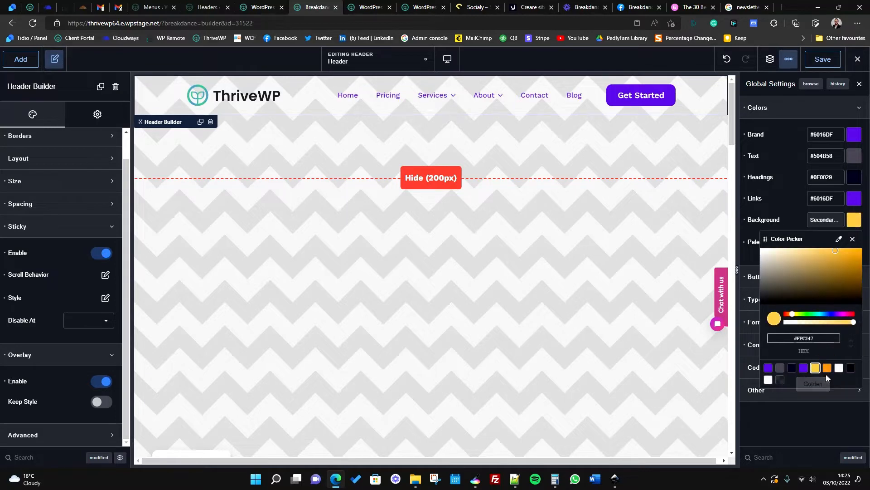
click(853, 239)
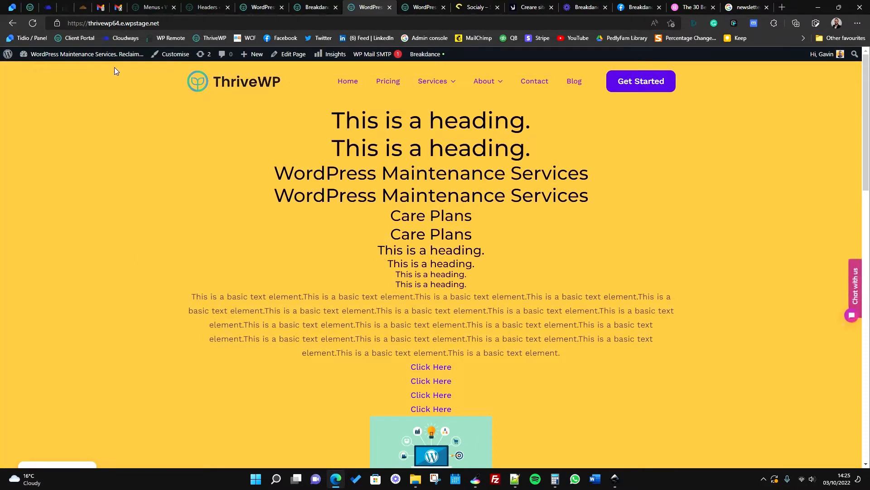
mouse_move(184, 274)
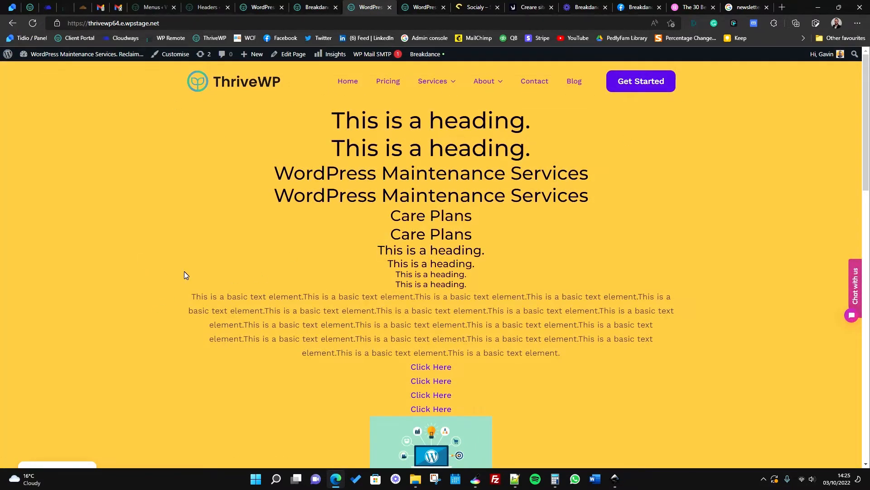
mouse_move(197, 259)
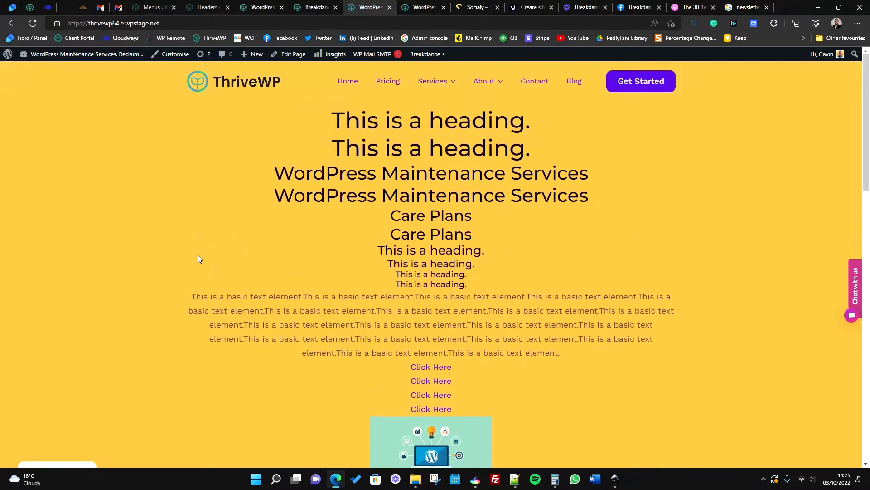
Scroll the yellow live homepage to check the Services and About menu dropdowns.
scroll(down, 3)
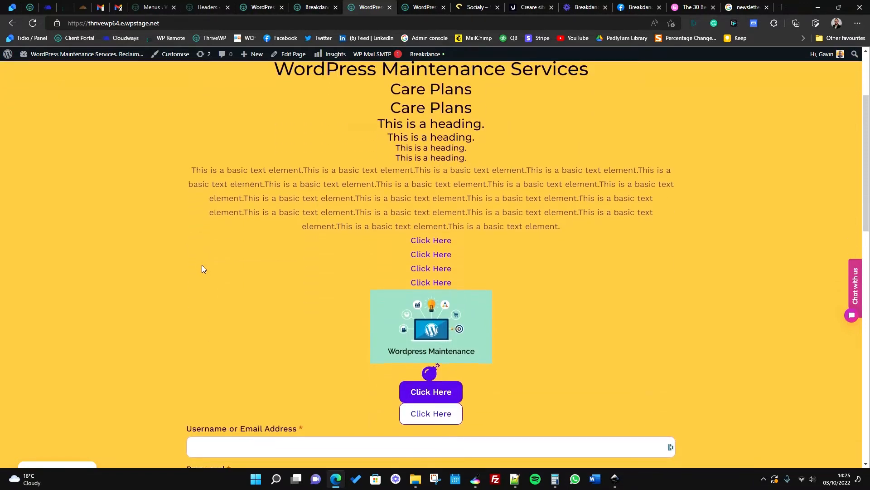
scroll(up, 3)
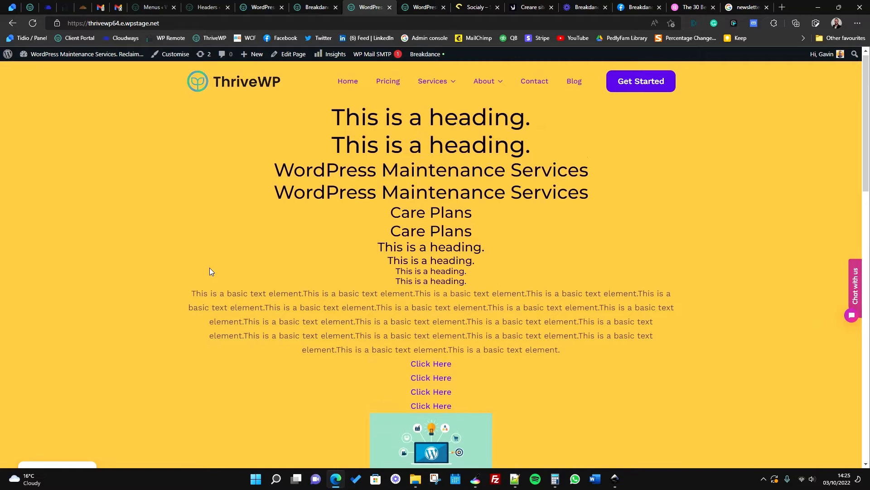
scroll(down, 3)
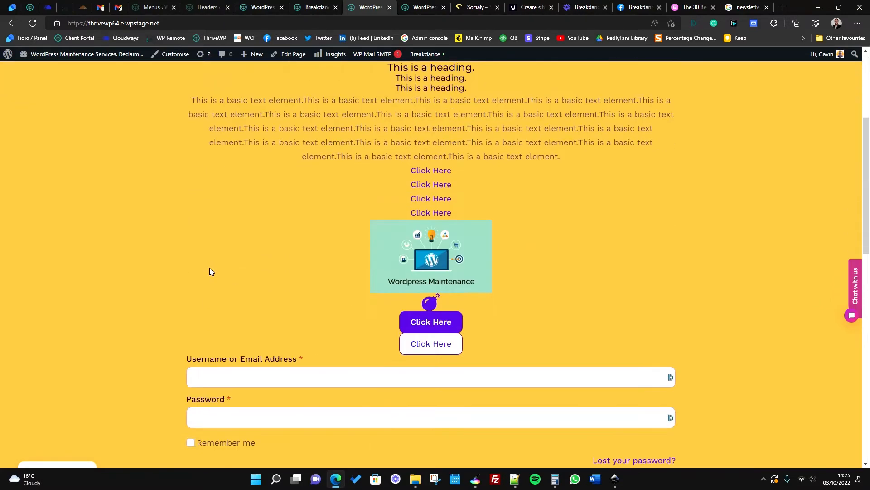
scroll(down, 3)
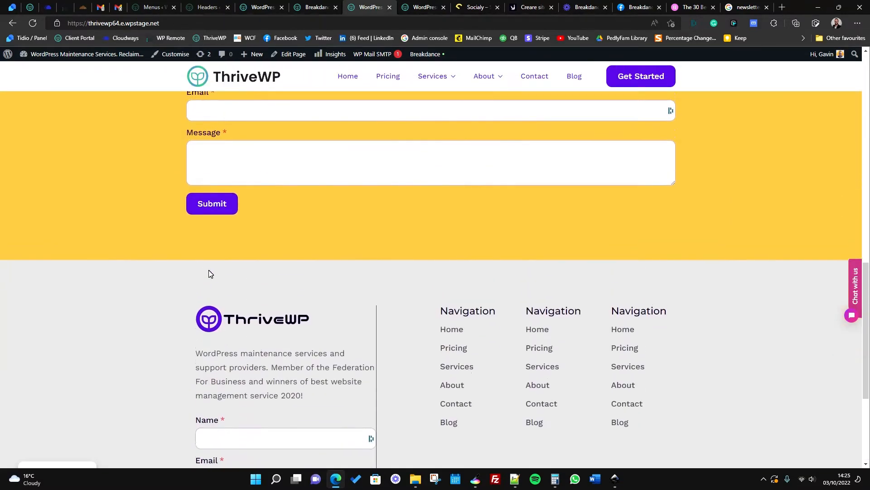
scroll(up, 3)
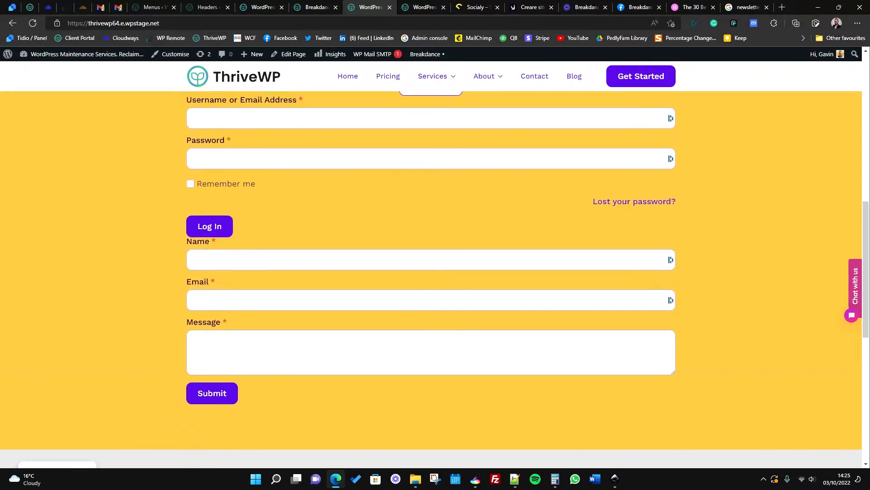
scroll(up, 3)
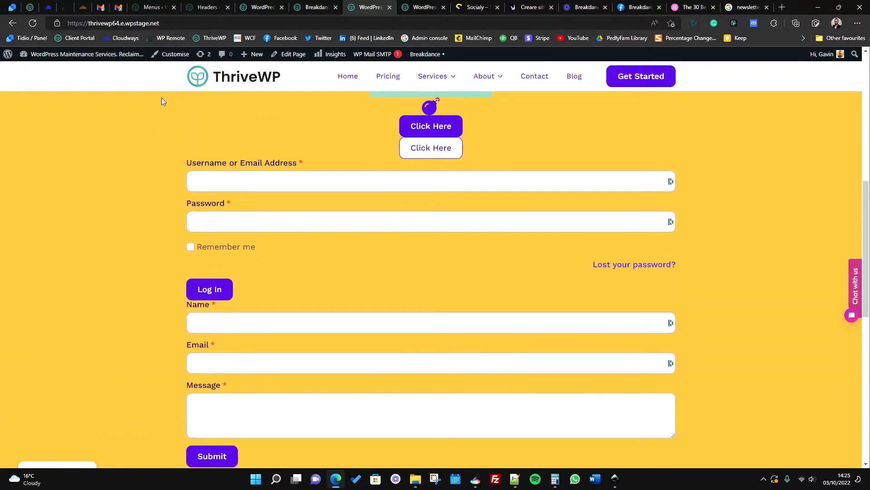
scroll(up, 3)
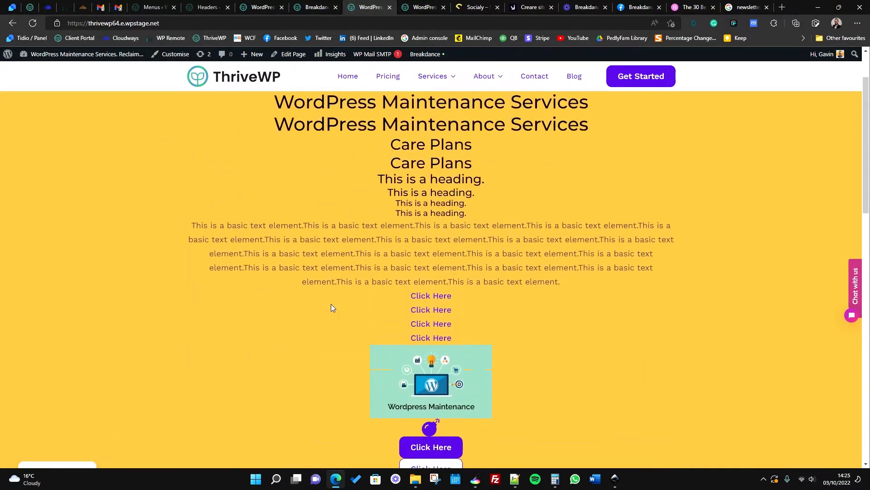
scroll(up, 3)
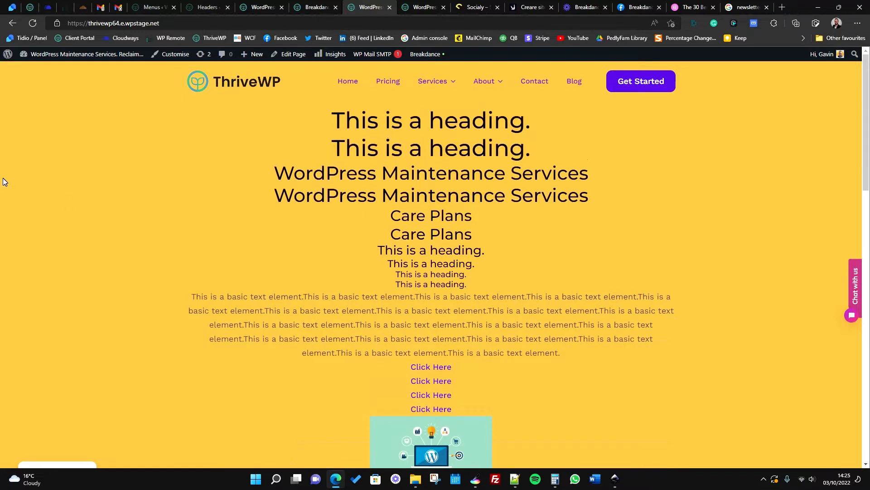
mouse_move(577, 81)
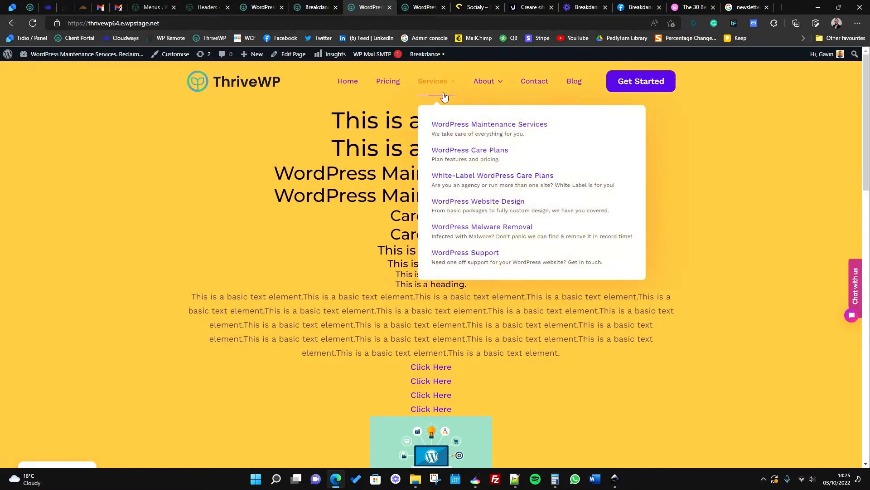
mouse_move(470, 150)
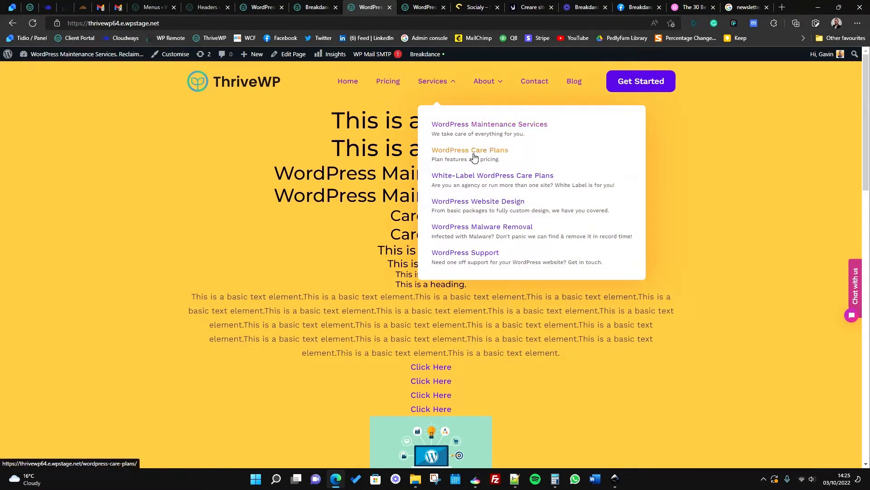
mouse_move(484, 106)
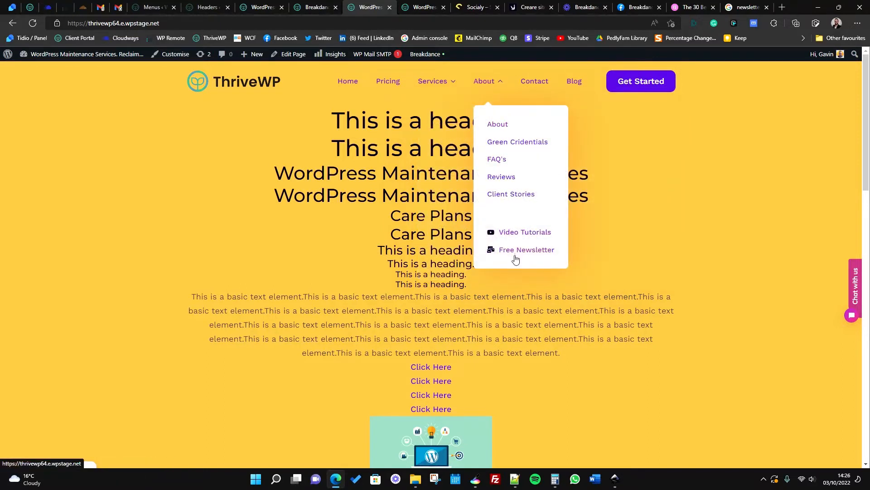
mouse_move(495, 84)
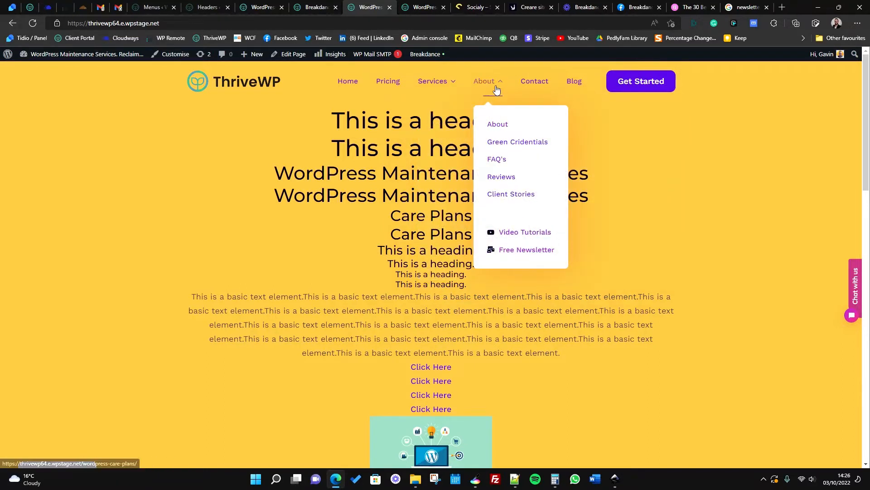
mouse_move(389, 81)
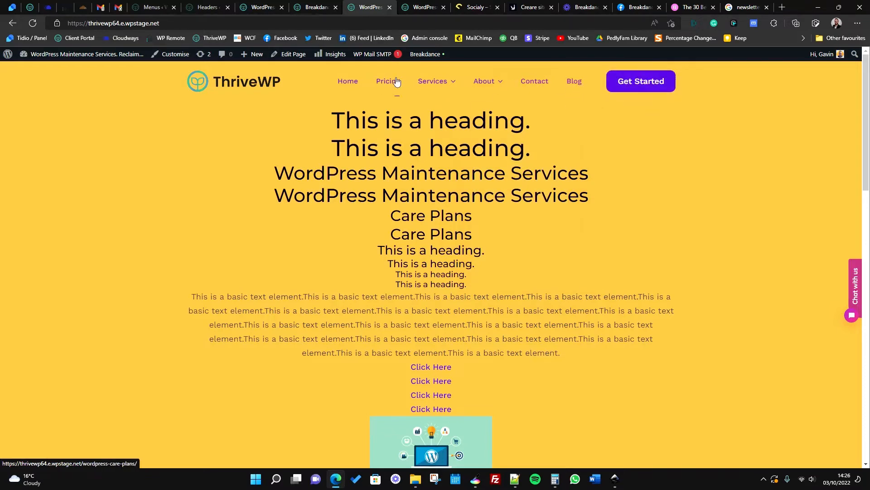
click(315, 8)
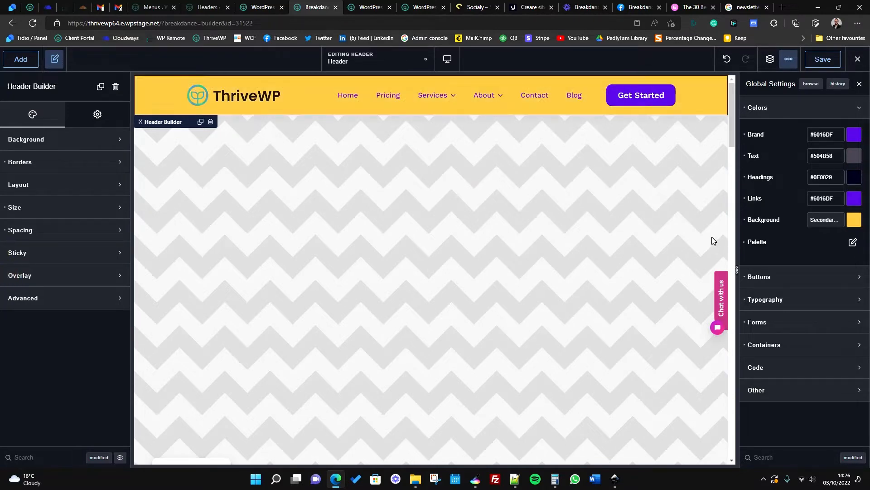
Reload the live Breakdance test page, which now shows no header.
click(821, 59)
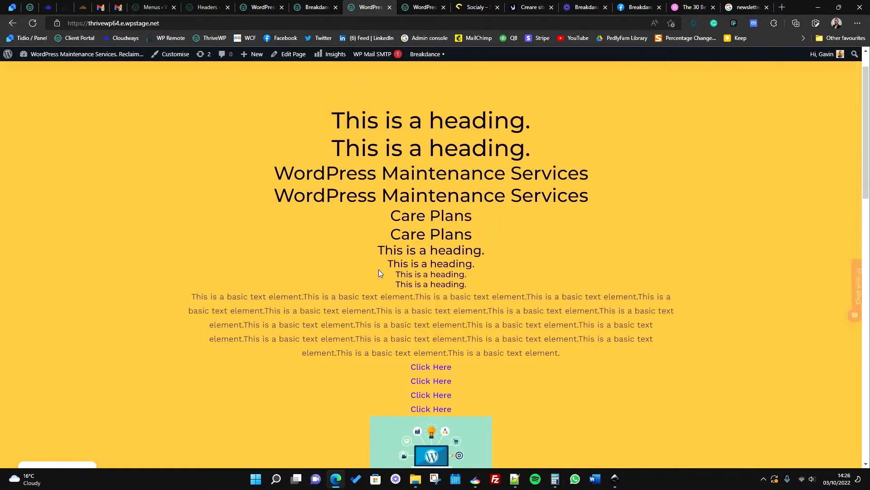
scroll(down, 3)
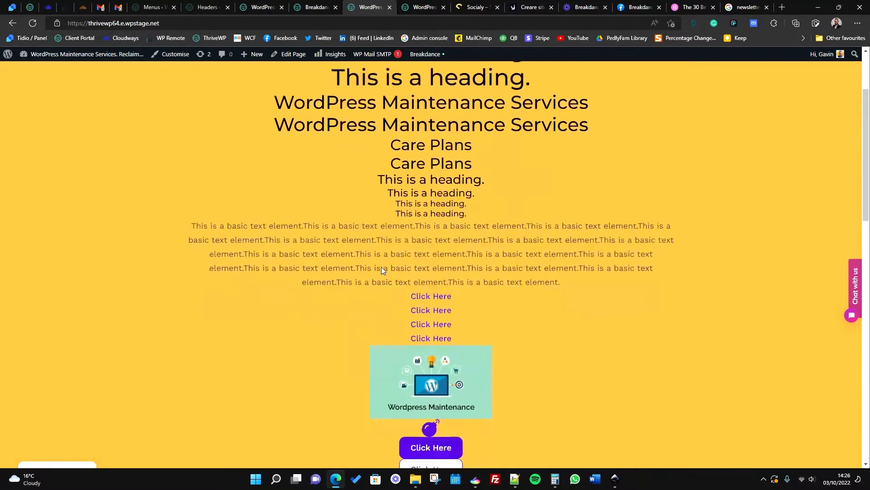
scroll(up, 3)
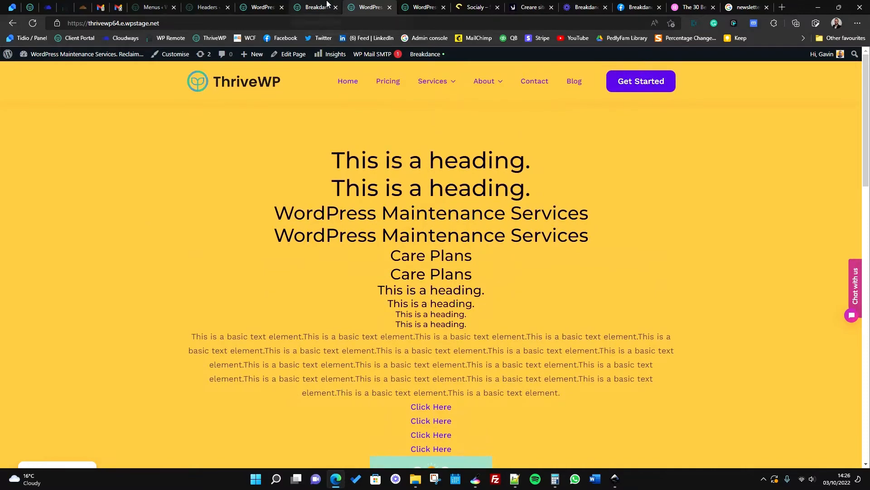
scroll(down, 3)
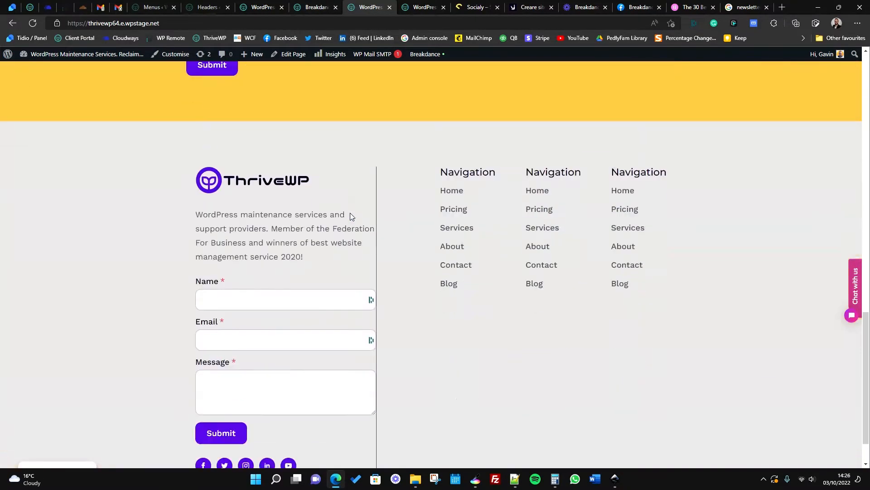
scroll(up, 3)
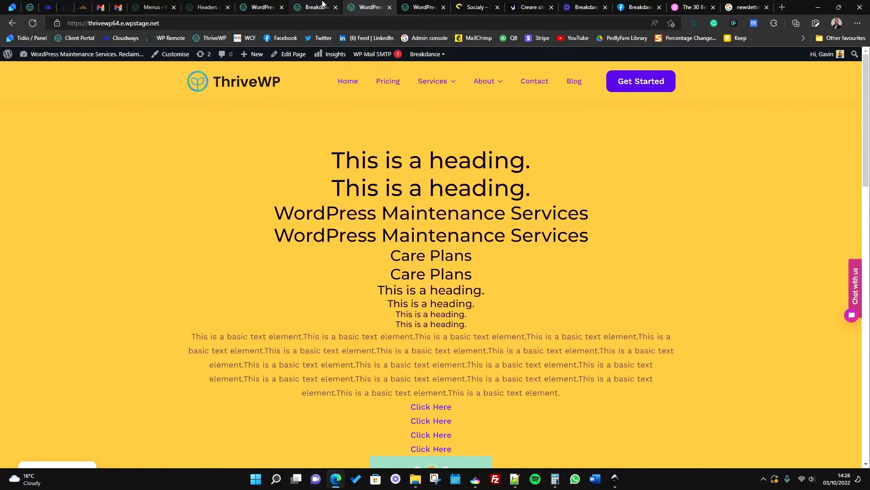
Switch on Enable under Structure > Header Builder > Sticky for the header.
click(315, 6)
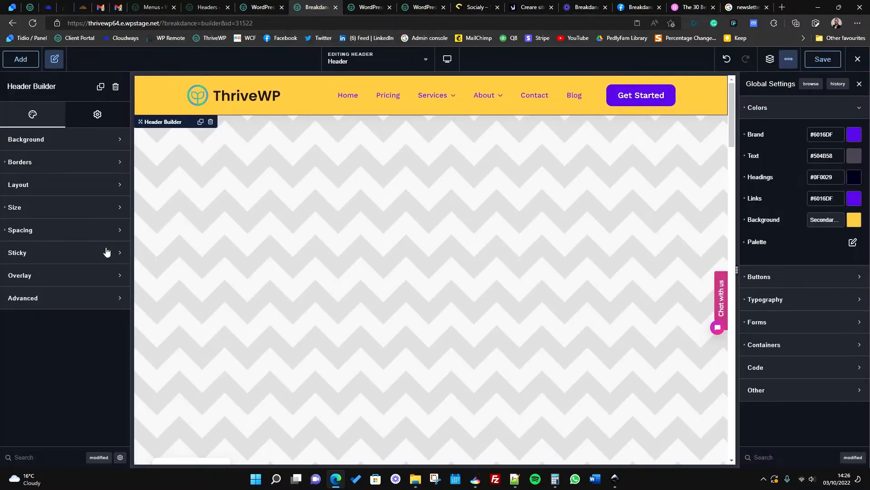
mouse_move(777, 82)
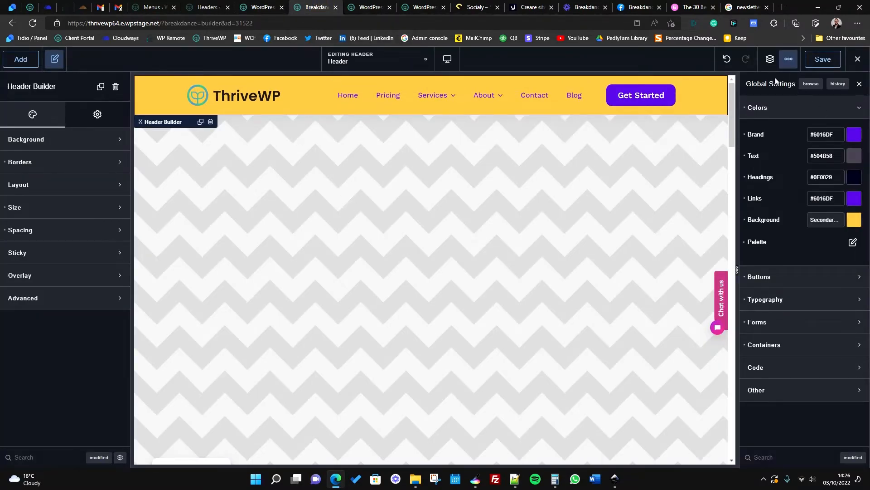
click(769, 59)
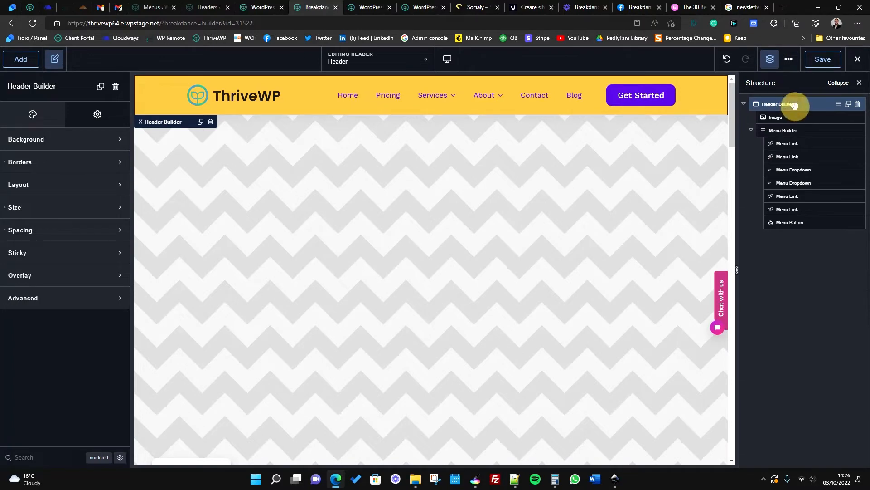
mouse_move(808, 106)
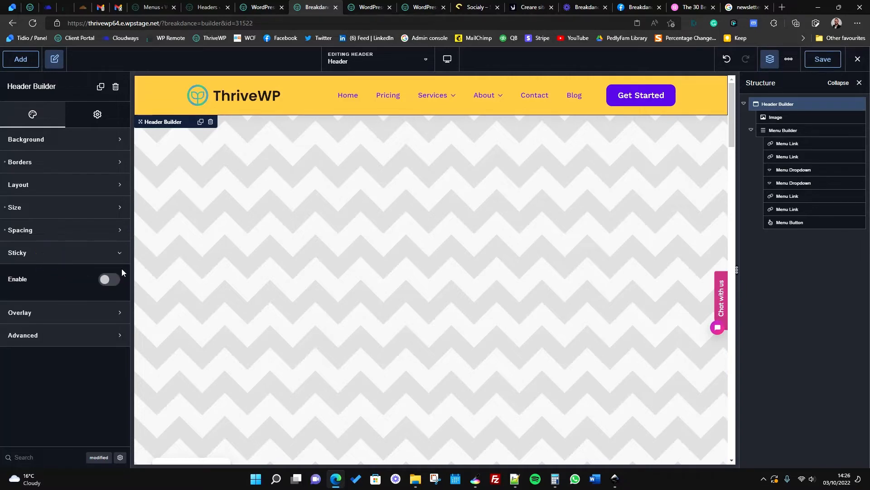
click(109, 279)
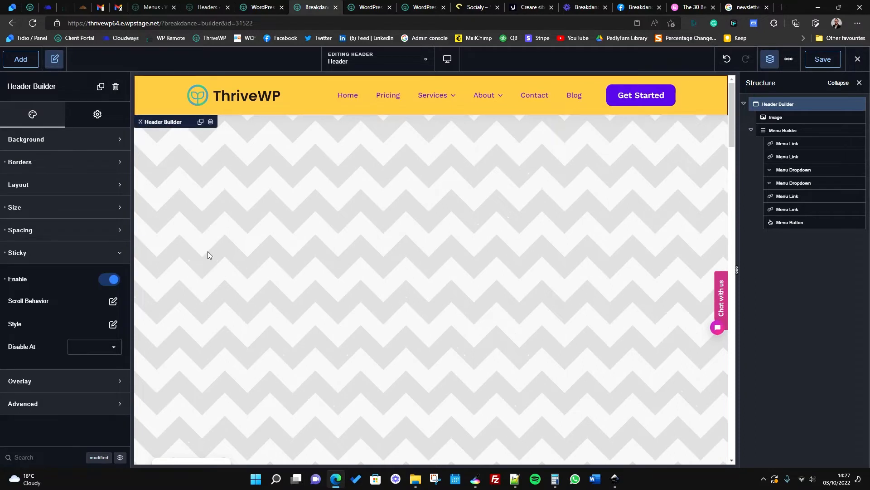
Set the sticky header's Hide After to 200px and turn on Reveal On Scroll Up.
click(113, 301)
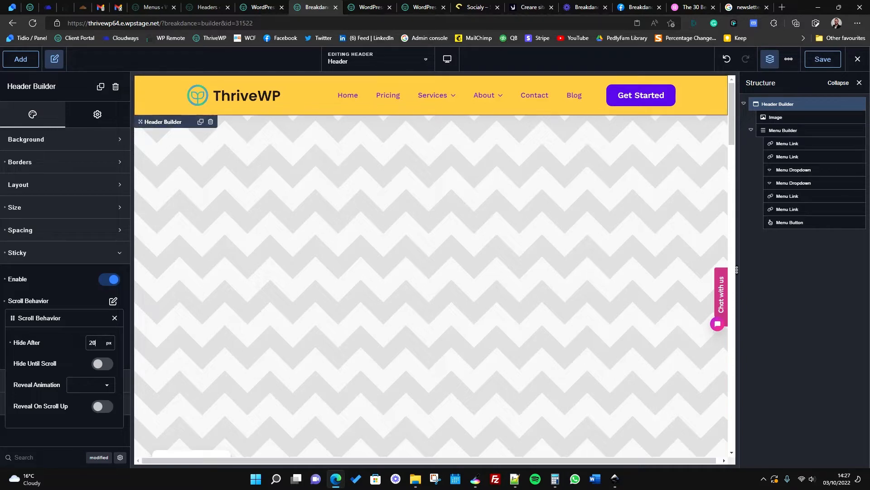
text(200)
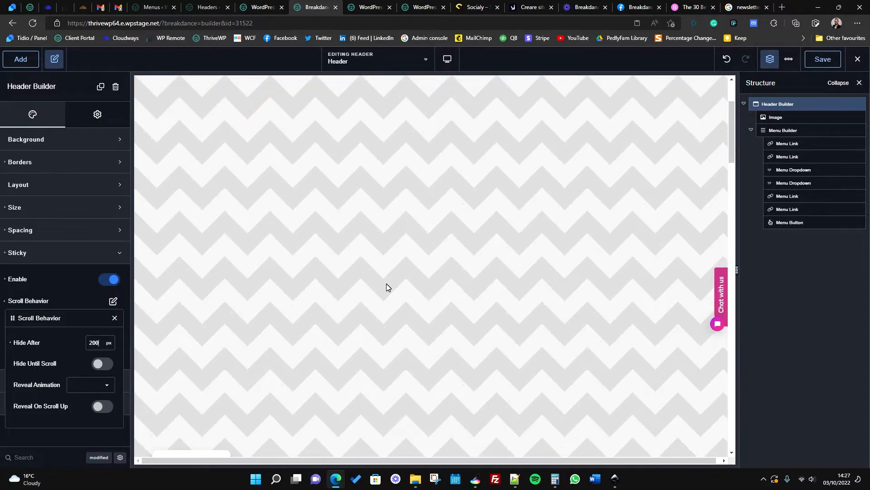
scroll(up, 3)
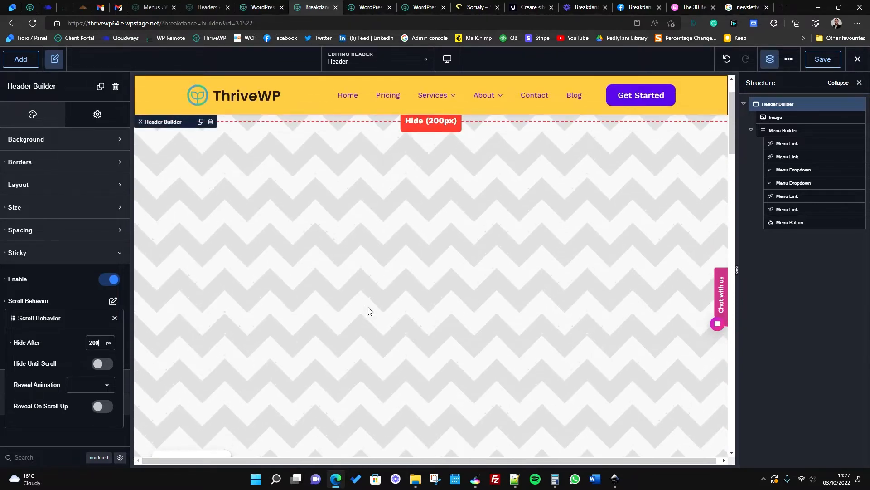
scroll(down, 3)
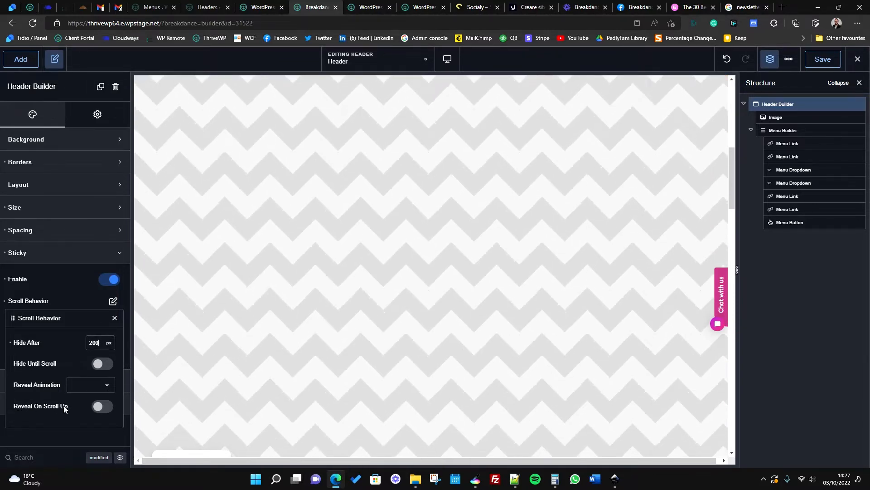
click(101, 406)
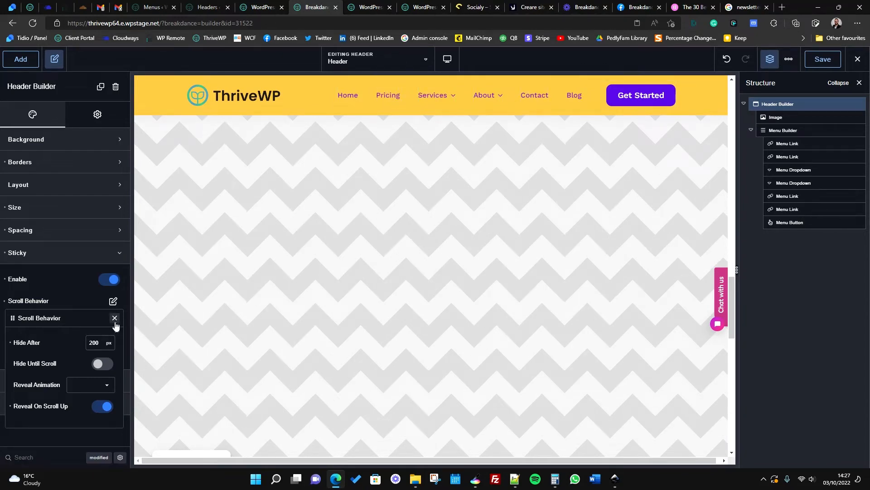
click(114, 318)
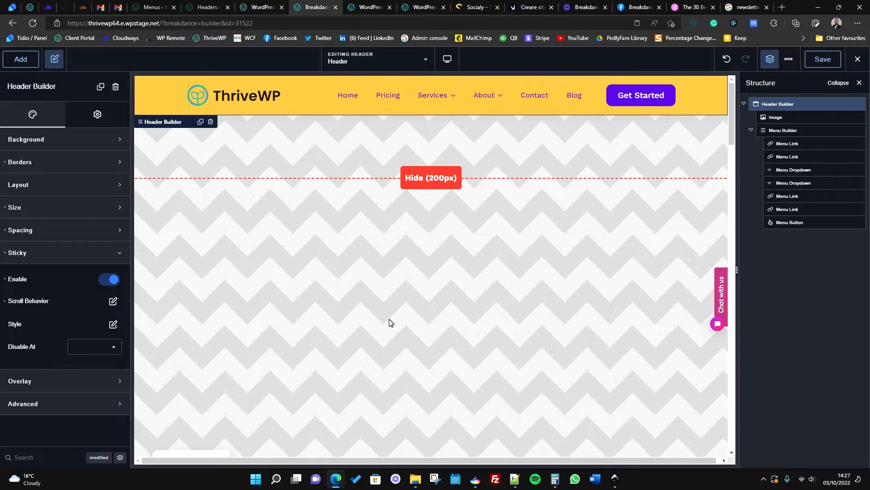
mouse_move(91, 383)
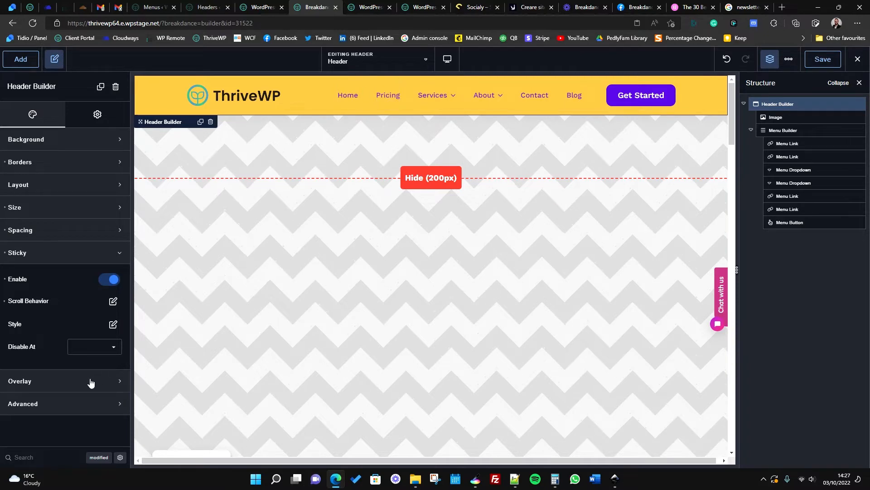
Turn on the header's Overlay so it sits over the page content.
click(34, 381)
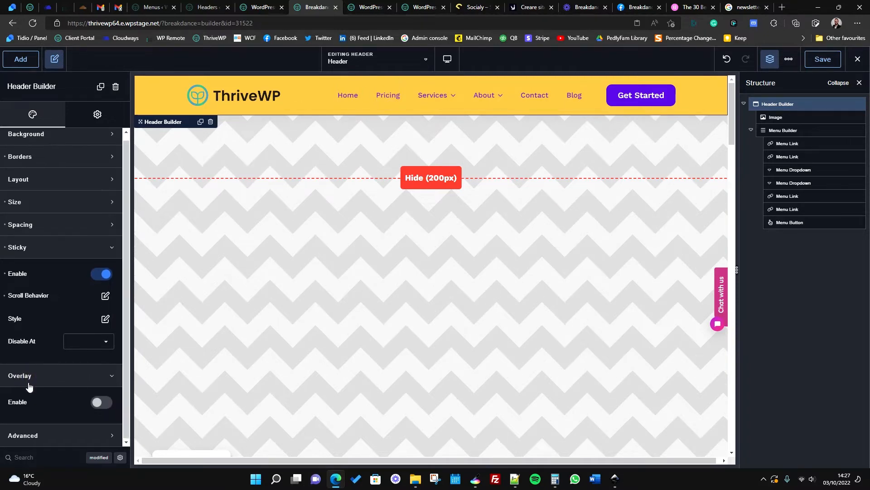
click(101, 402)
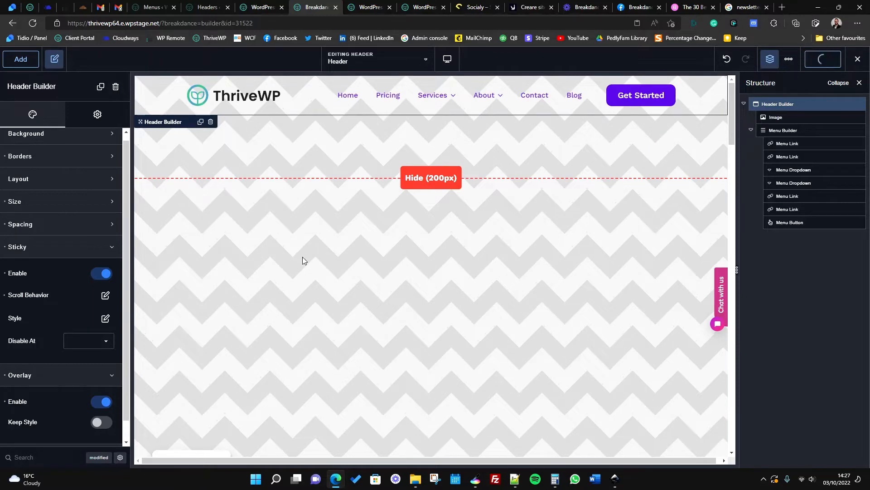
mouse_move(366, 7)
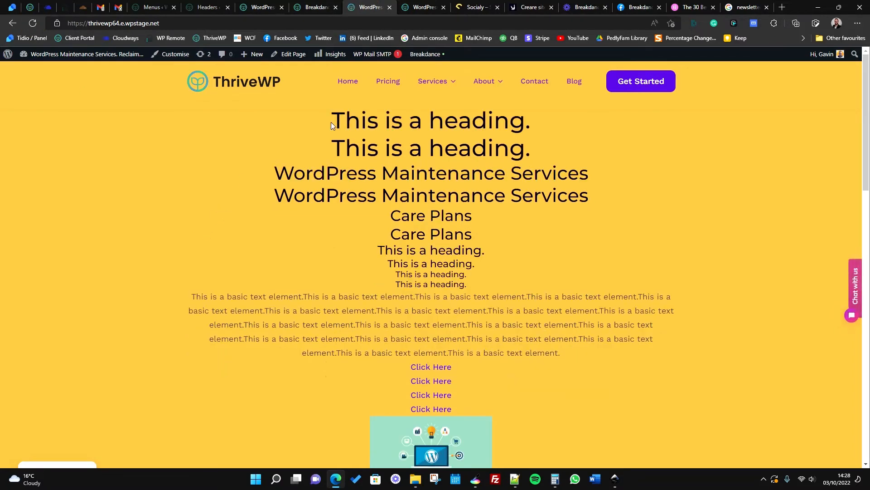
mouse_move(262, 240)
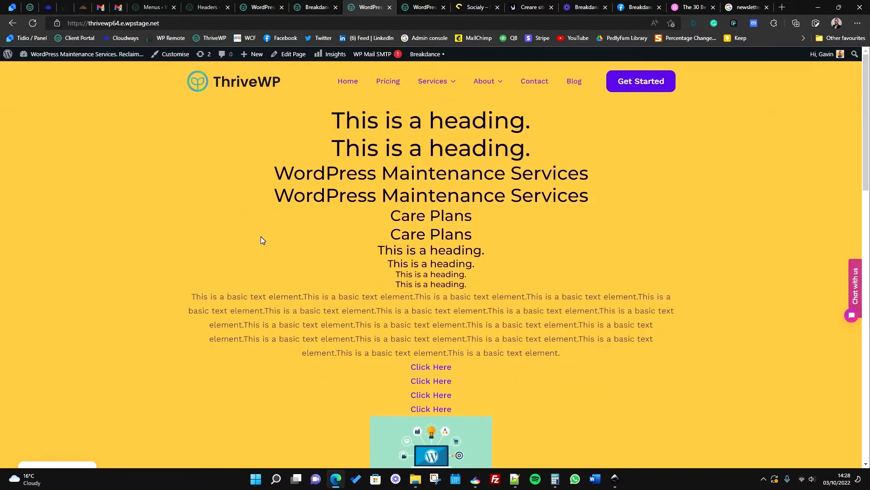
Scroll the live site down and back up to verify the overlaid sticky header.
scroll(down, 3)
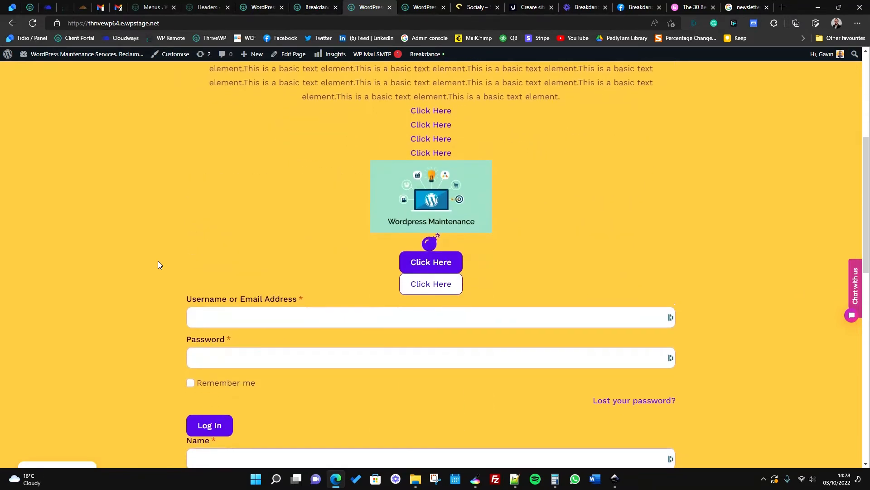
scroll(down, 3)
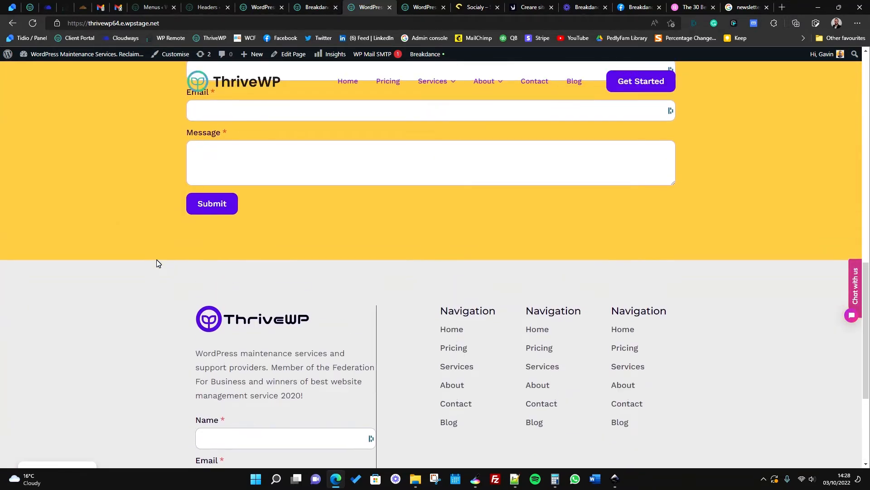
scroll(up, 3)
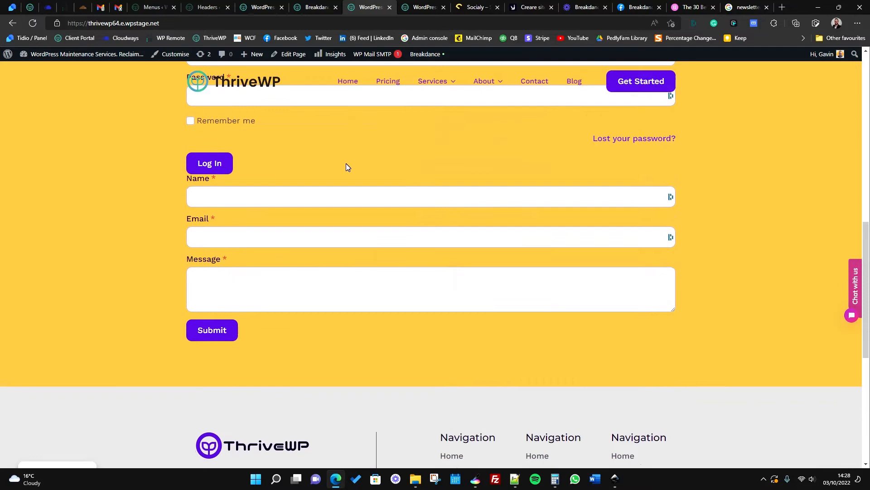
scroll(up, 3)
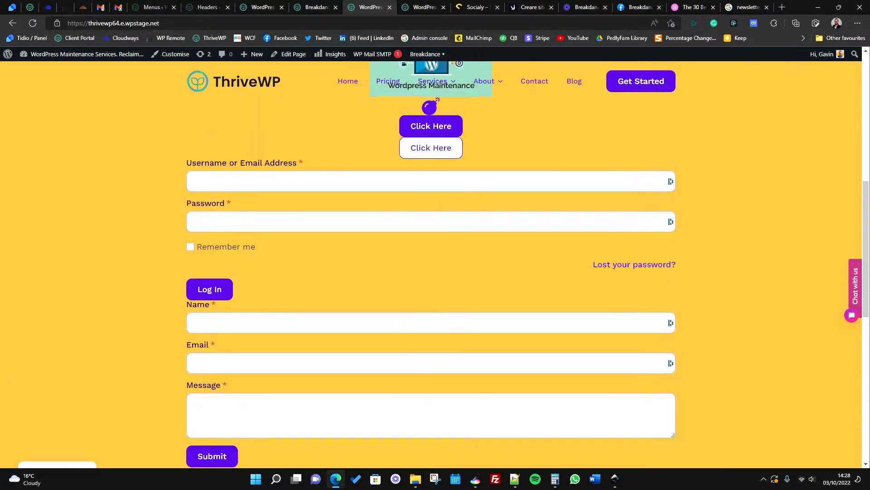
click(316, 7)
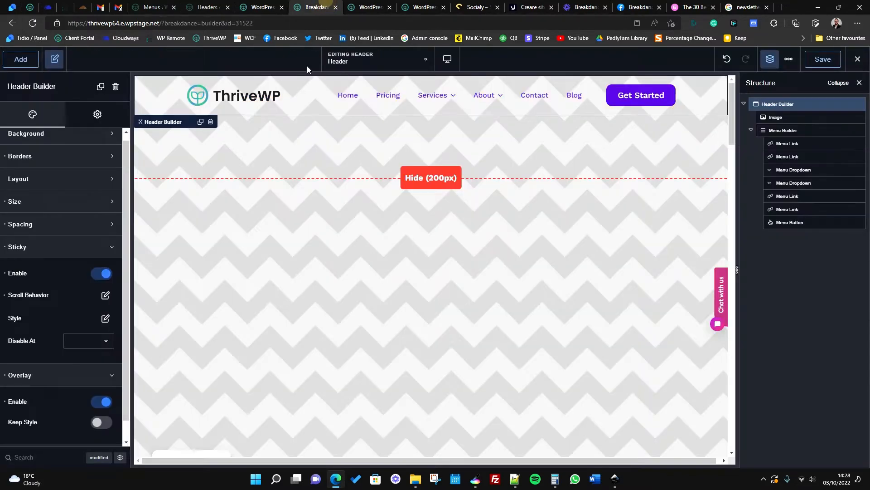
mouse_move(105, 297)
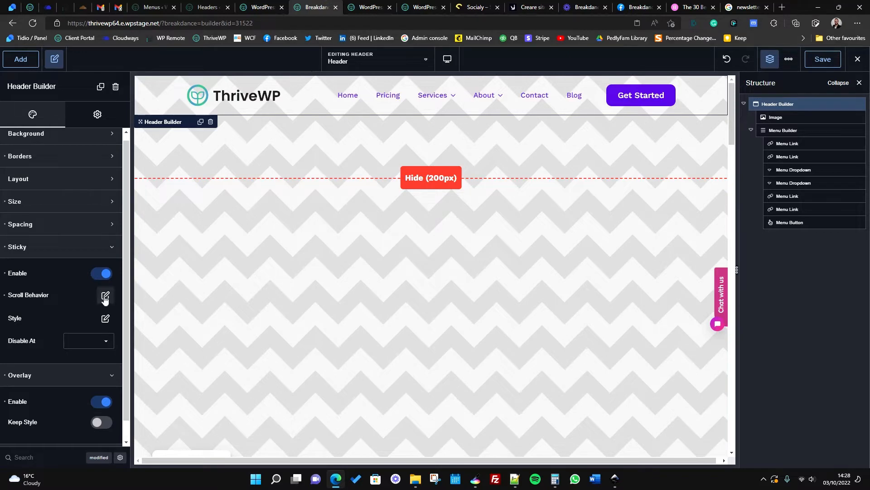
mouse_move(99, 302)
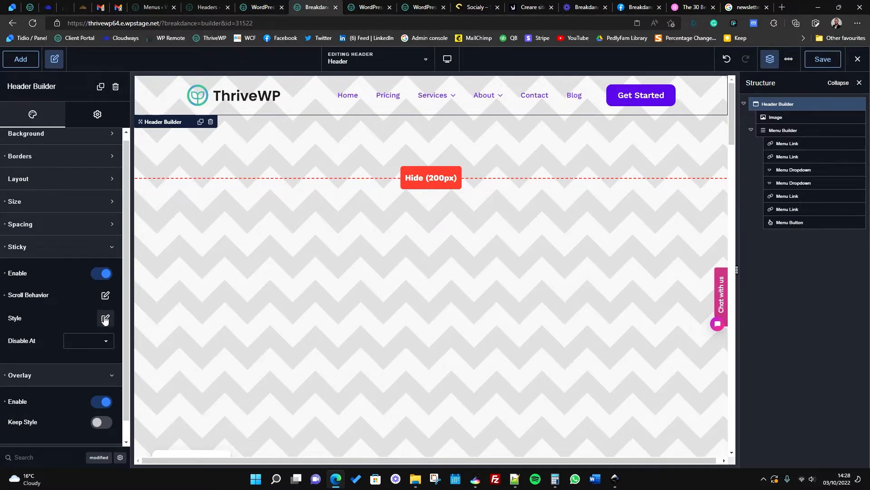
Give the sticky header style a white background colour preset.
click(106, 318)
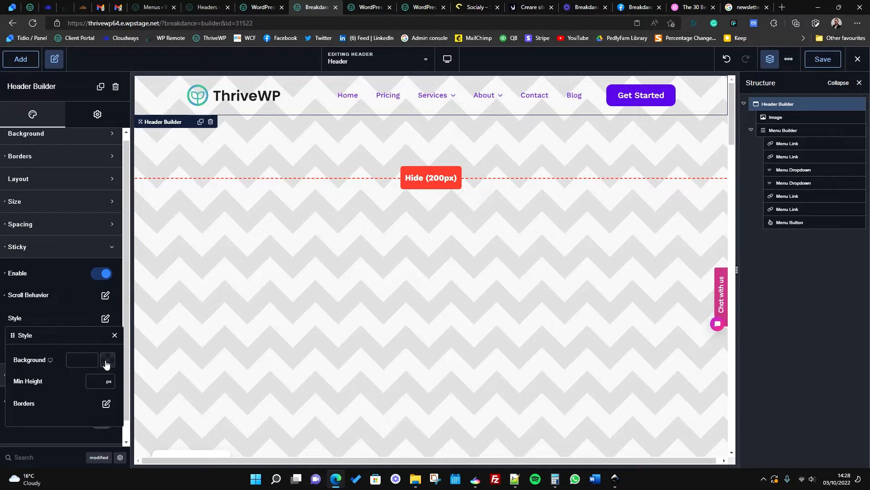
click(107, 363)
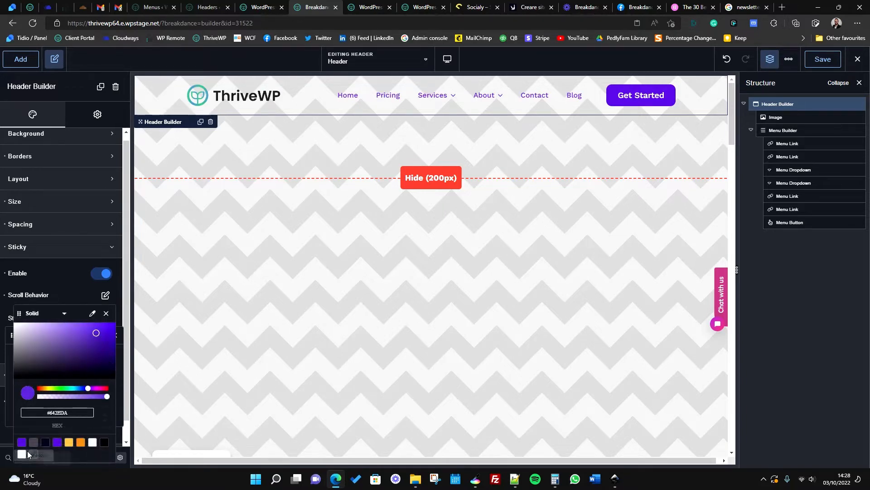
click(22, 454)
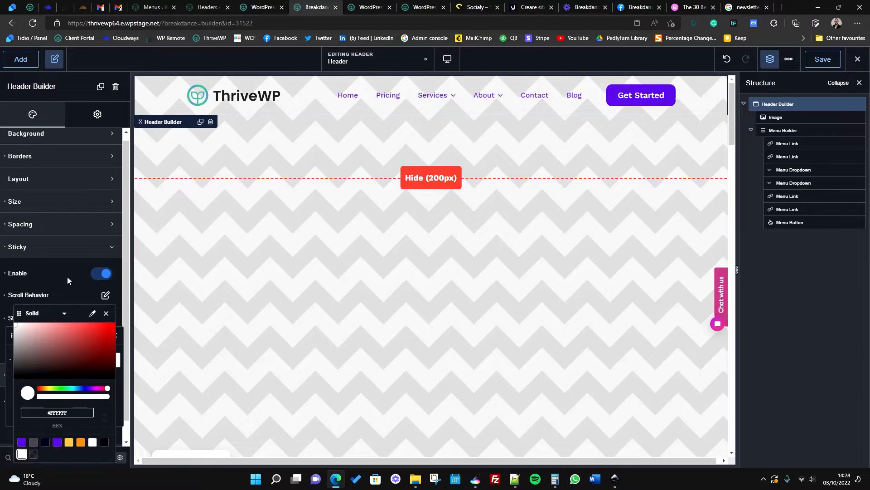
click(106, 313)
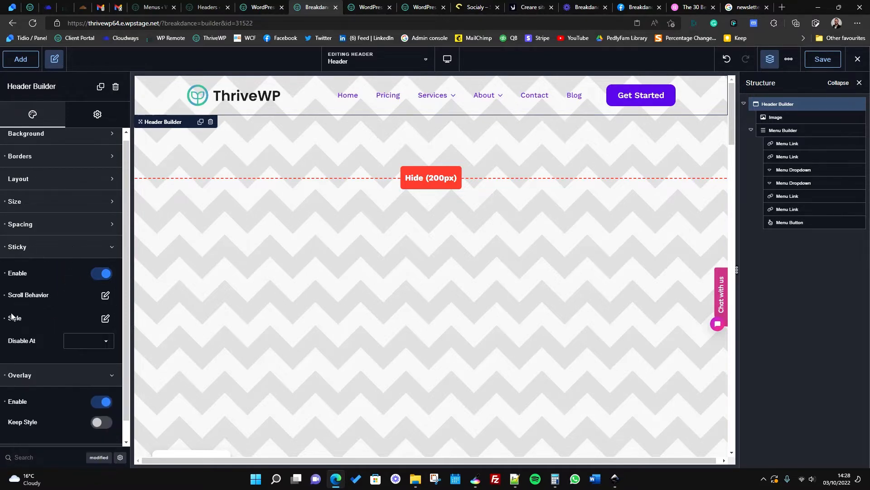
mouse_move(50, 251)
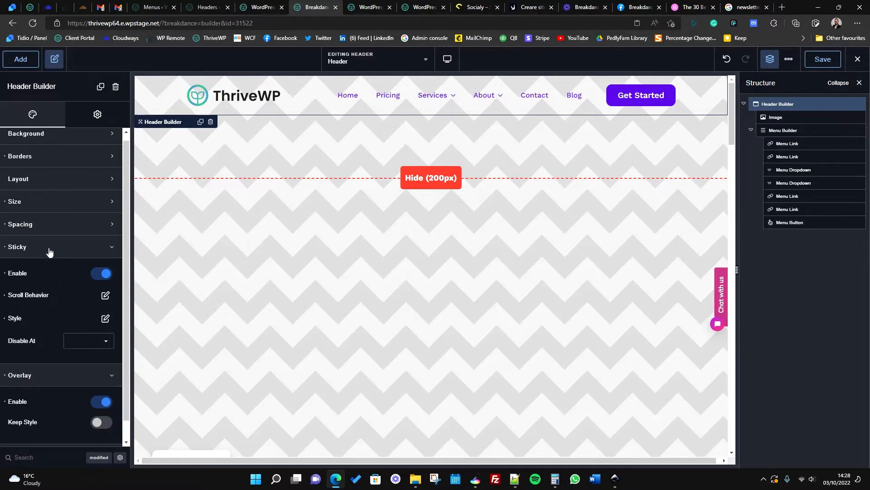
click(822, 59)
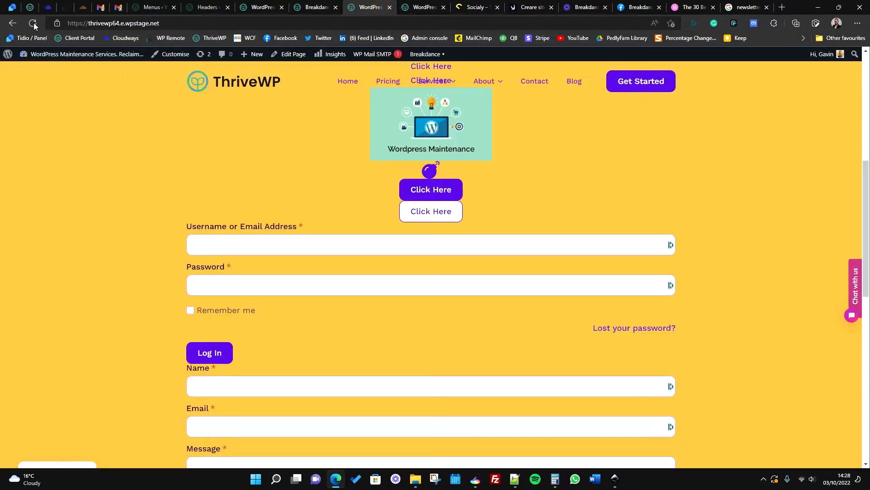
scroll(down, 3)
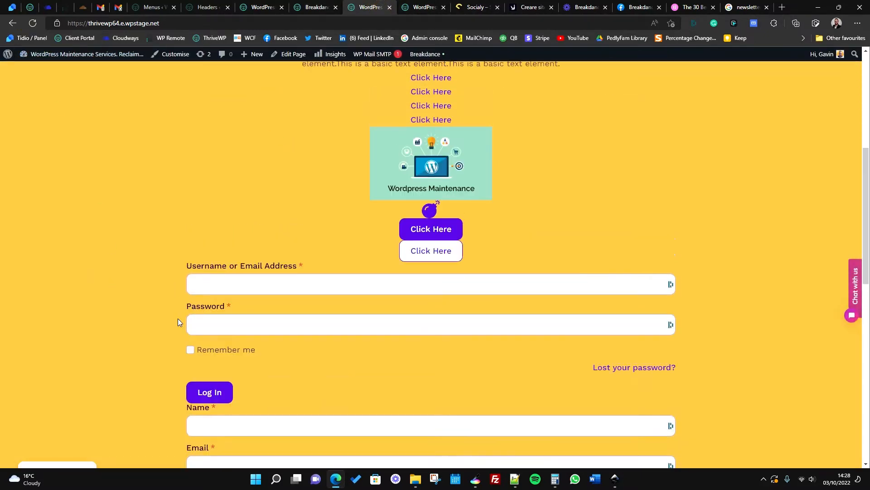
scroll(up, 3)
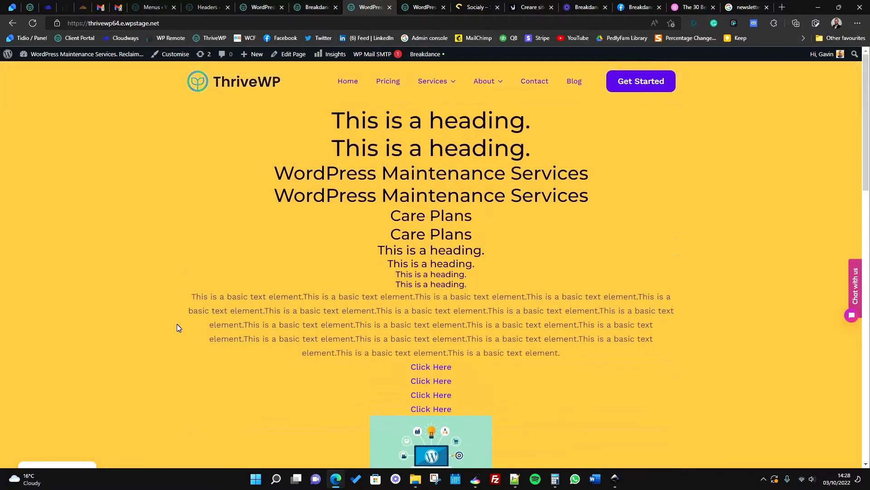
scroll(down, 3)
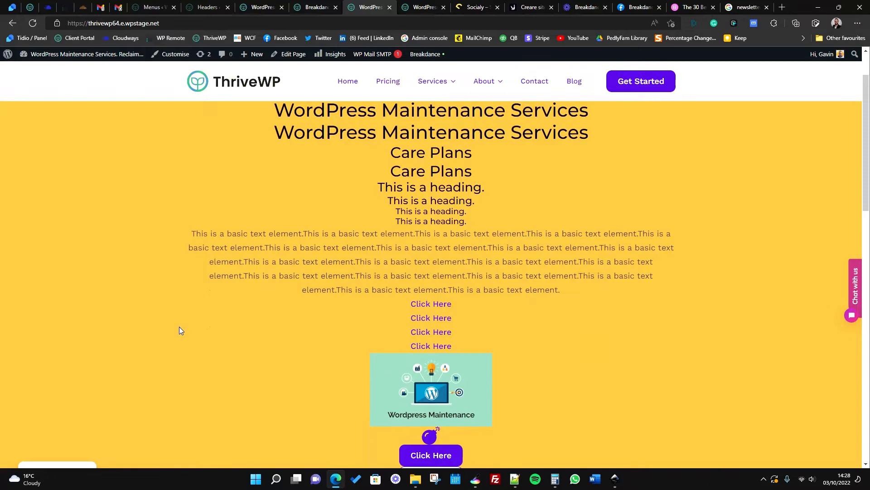
scroll(down, 3)
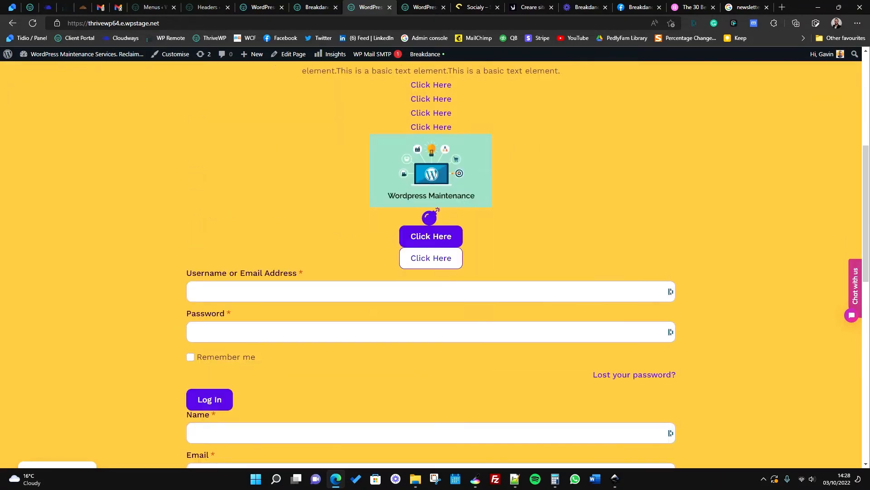
scroll(down, 3)
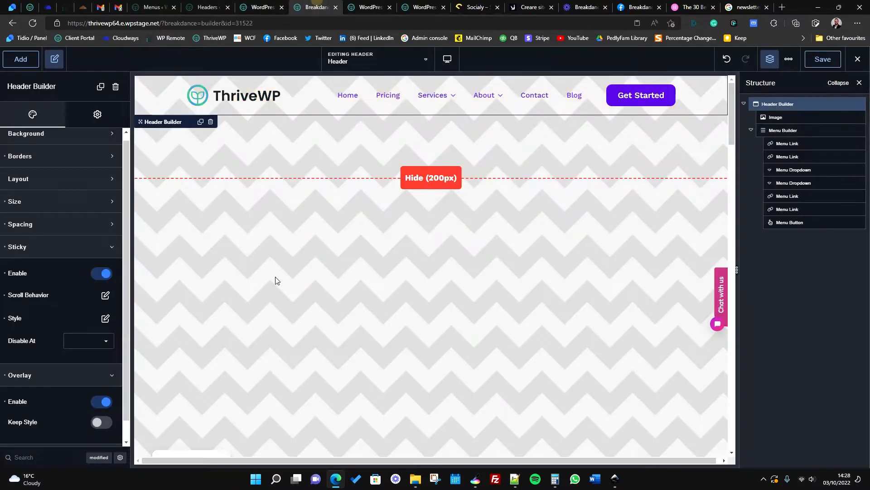
mouse_move(106, 319)
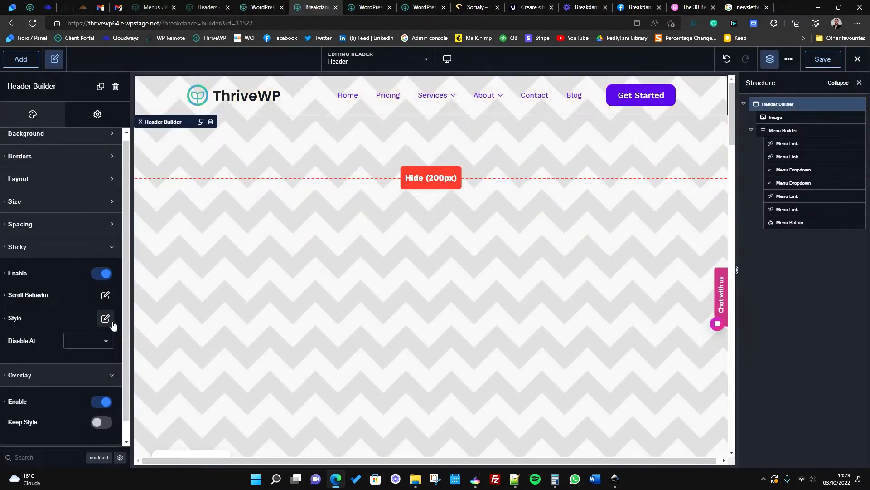
Add a sticky header box shadow with X 0, Y 8, Blur 16, Spread 0.
click(106, 318)
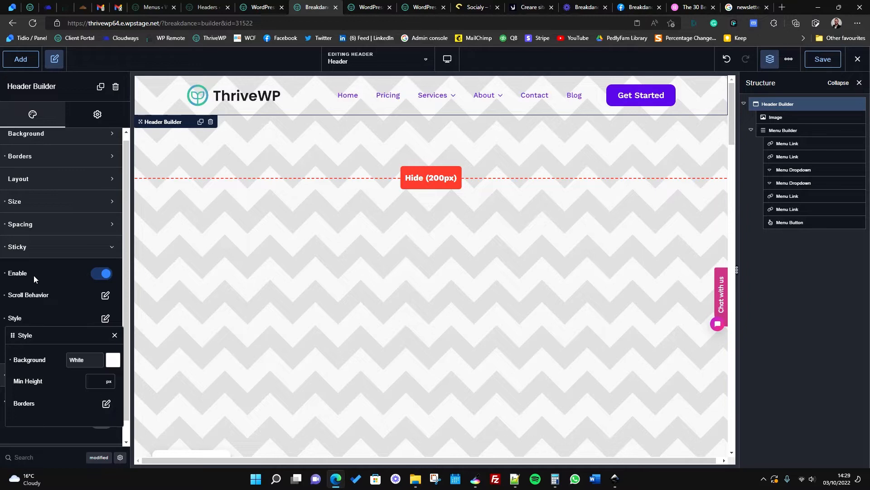
click(106, 403)
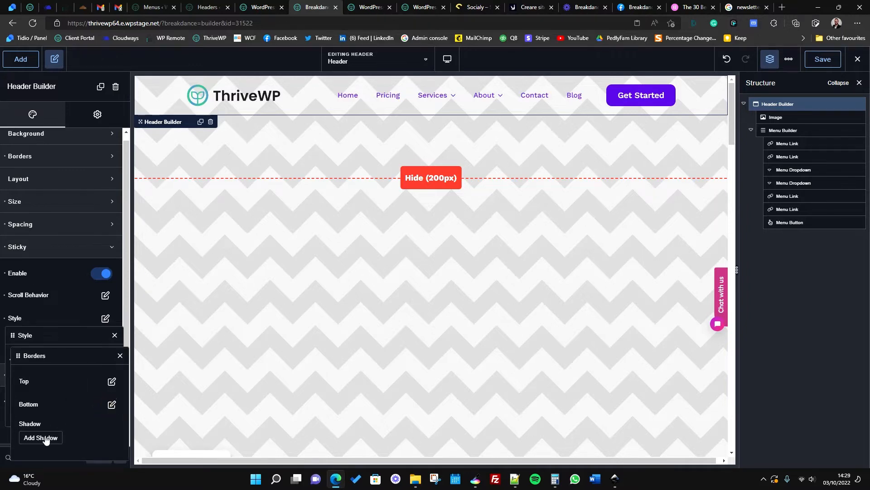
click(40, 437)
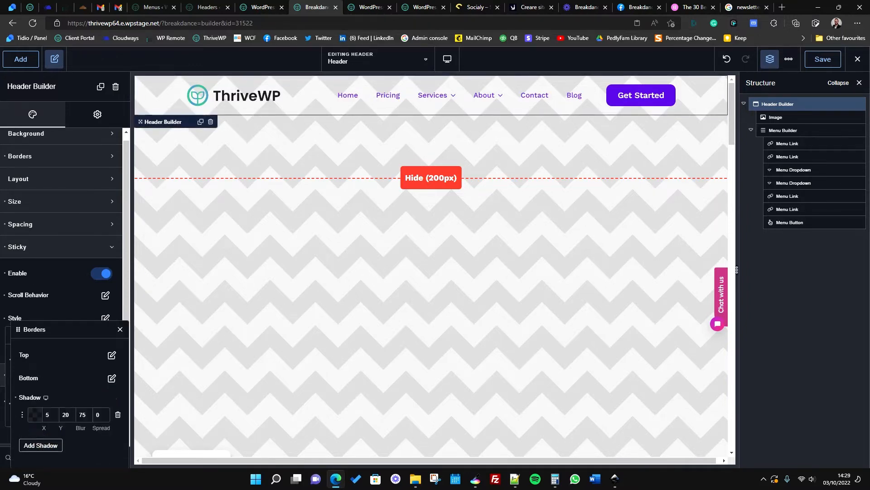
click(35, 416)
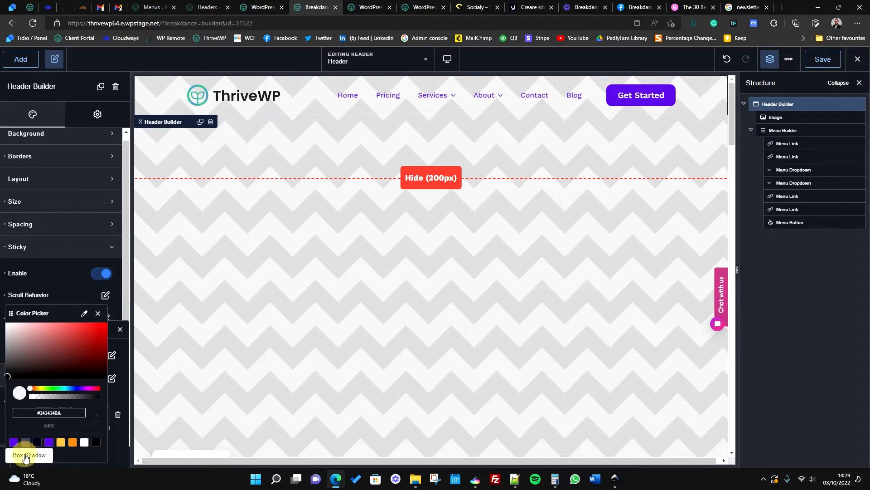
click(98, 313)
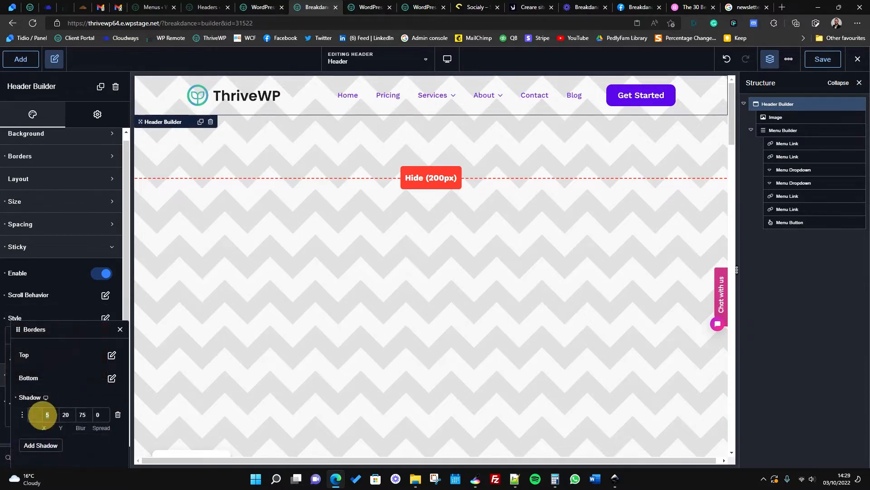
text(0)
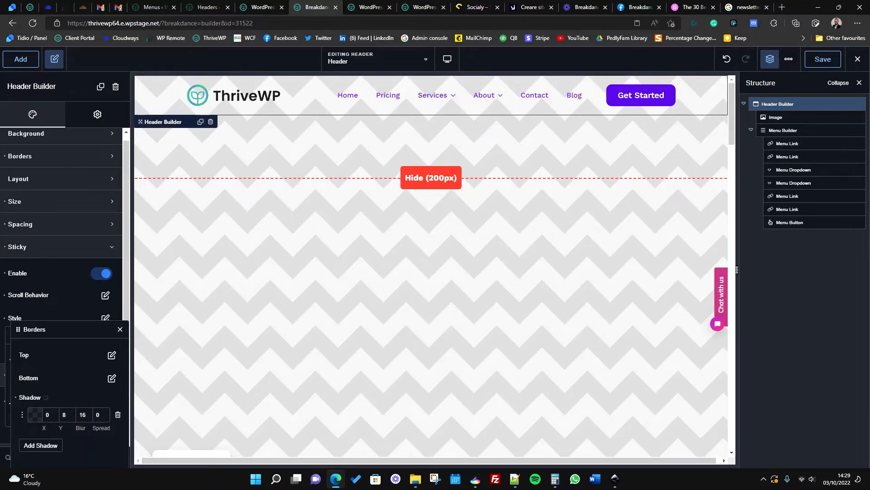
click(119, 329)
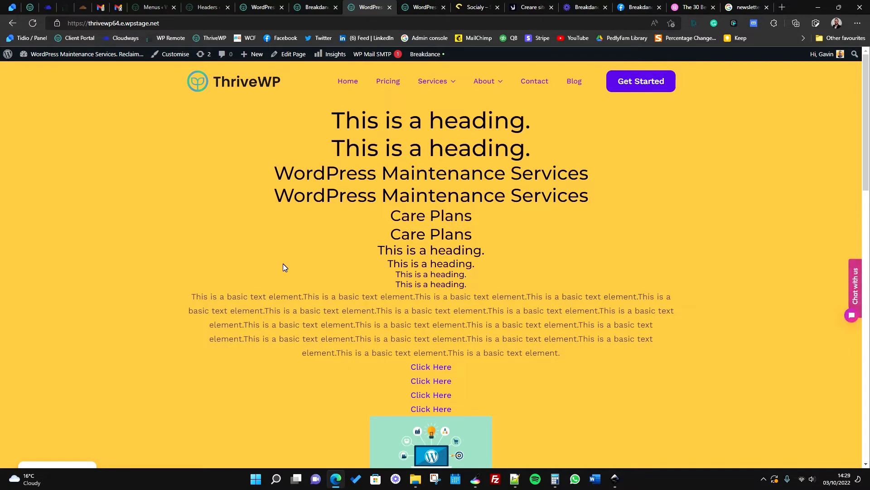
scroll(down, 3)
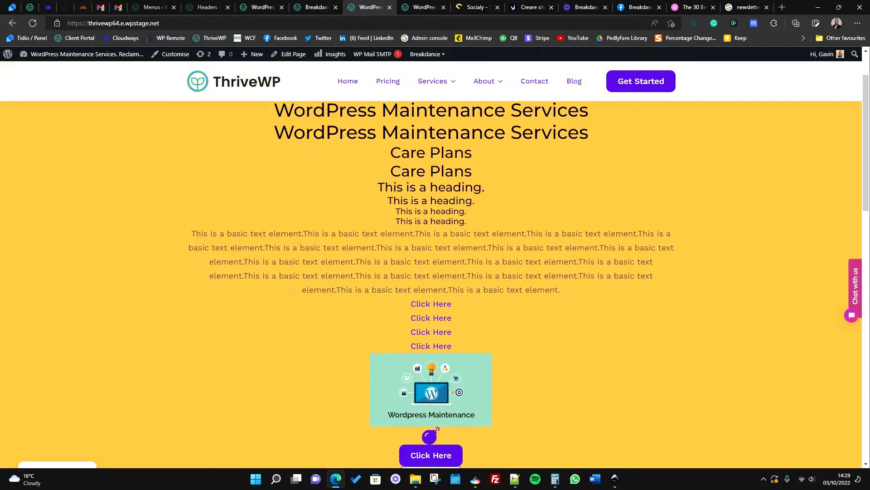
scroll(down, 3)
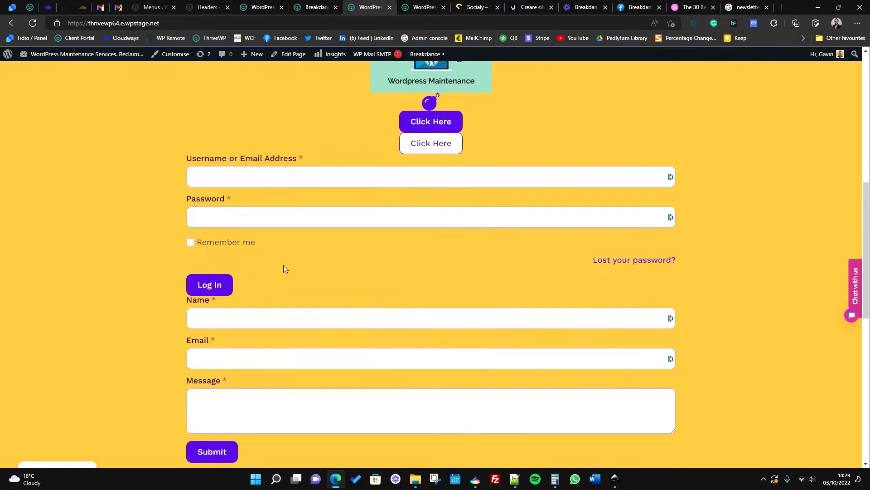
scroll(up, 3)
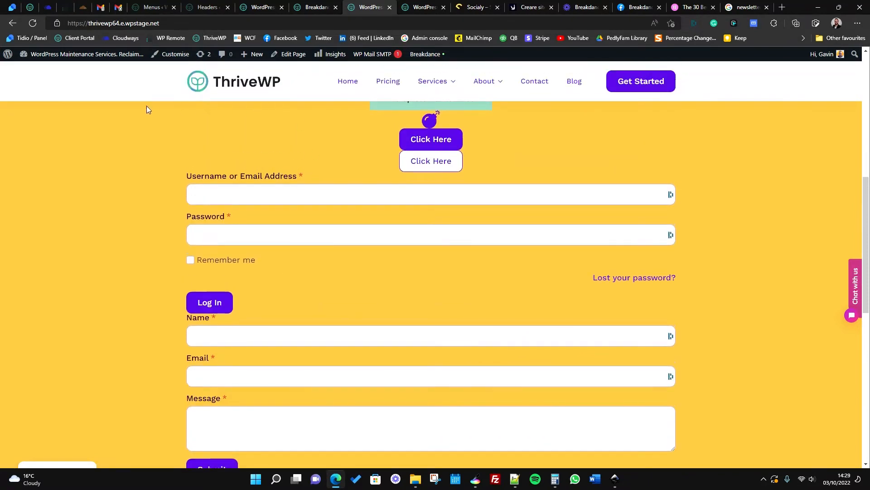
click(314, 7)
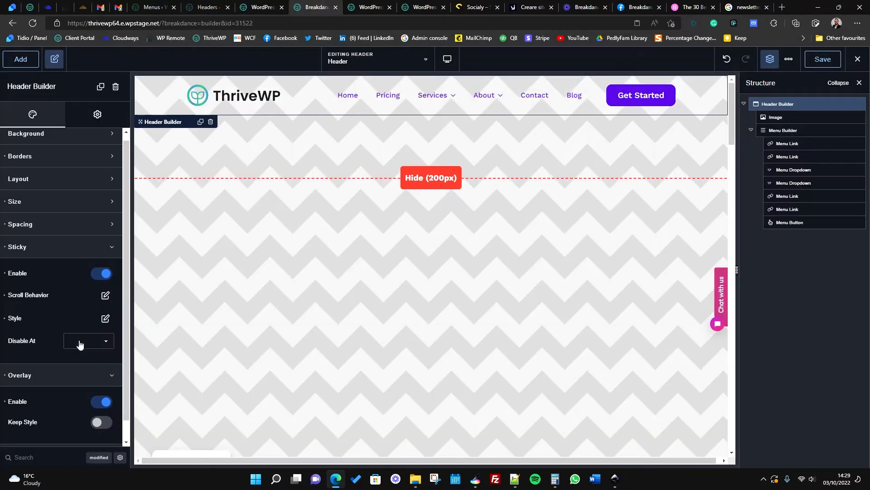
click(106, 318)
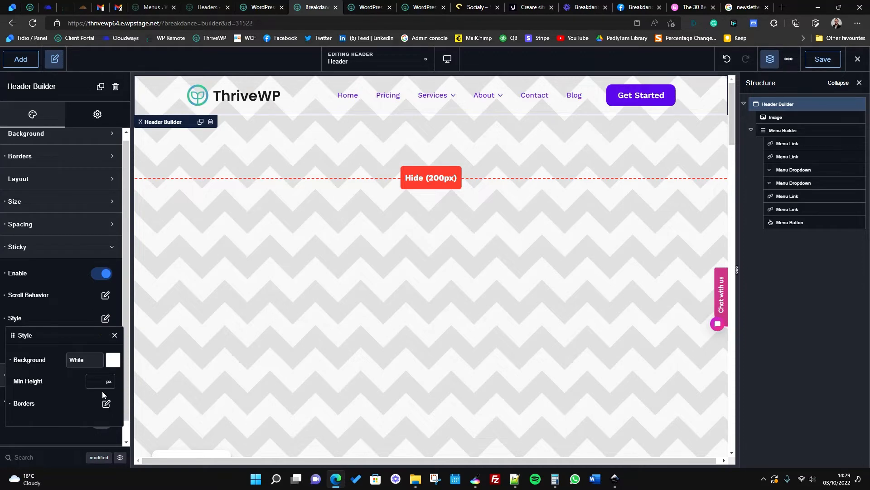
click(106, 403)
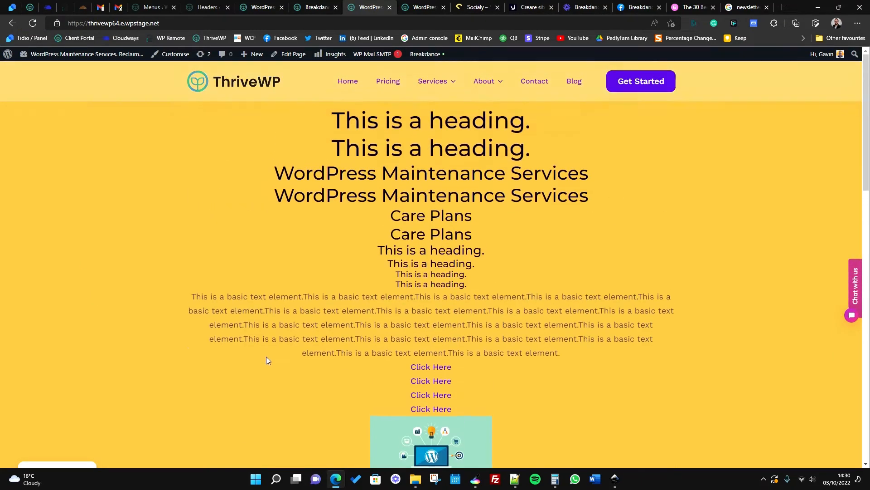
click(315, 7)
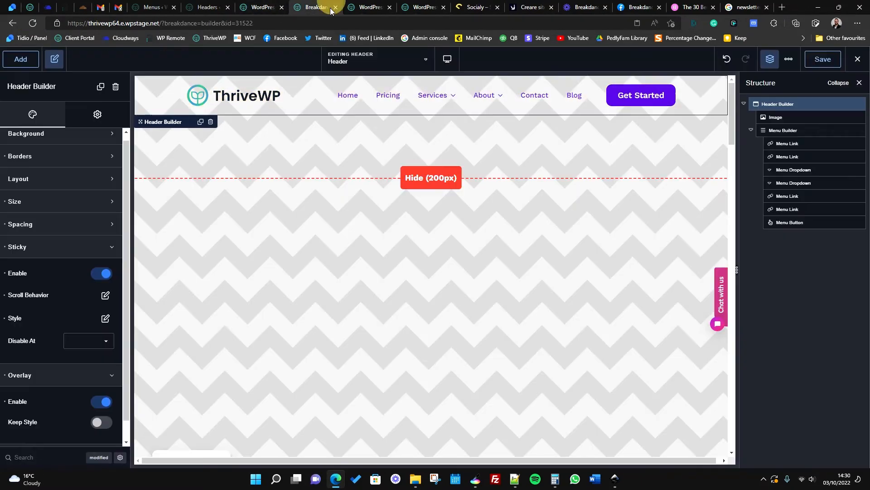
Give the sticky header shadow Y 8, blur 16, spread 10 and colour #1414140A.
click(105, 320)
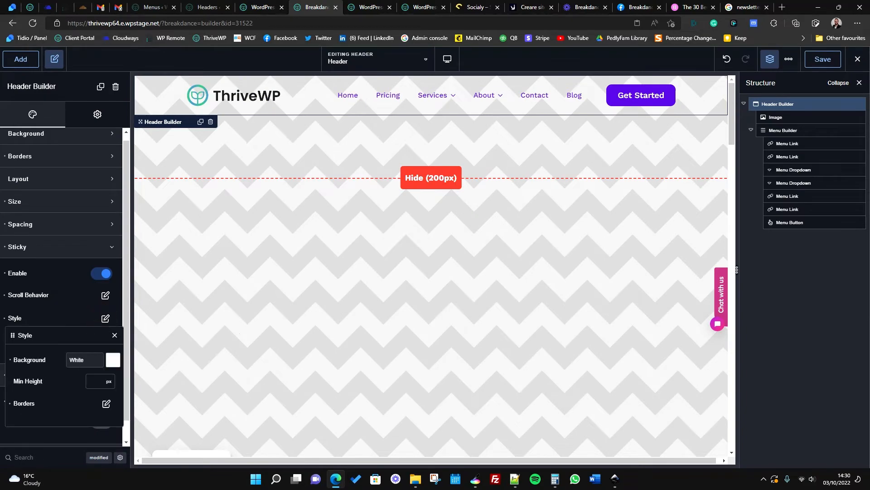
click(113, 359)
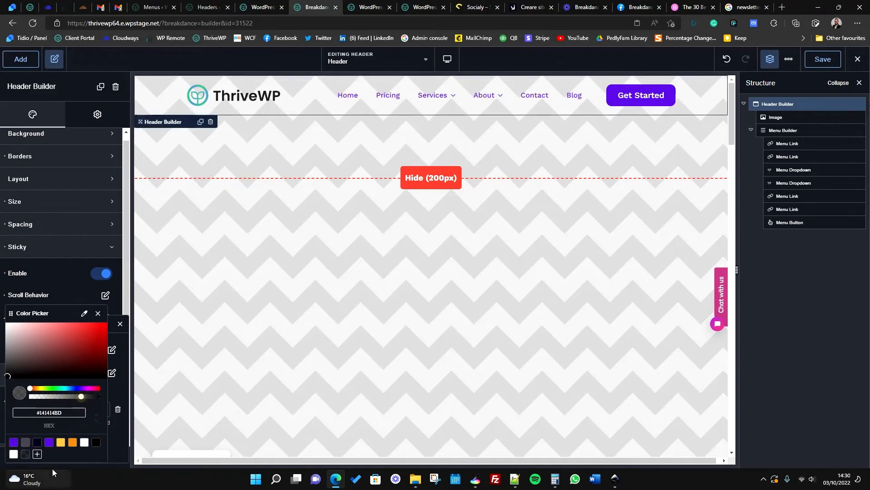
click(98, 313)
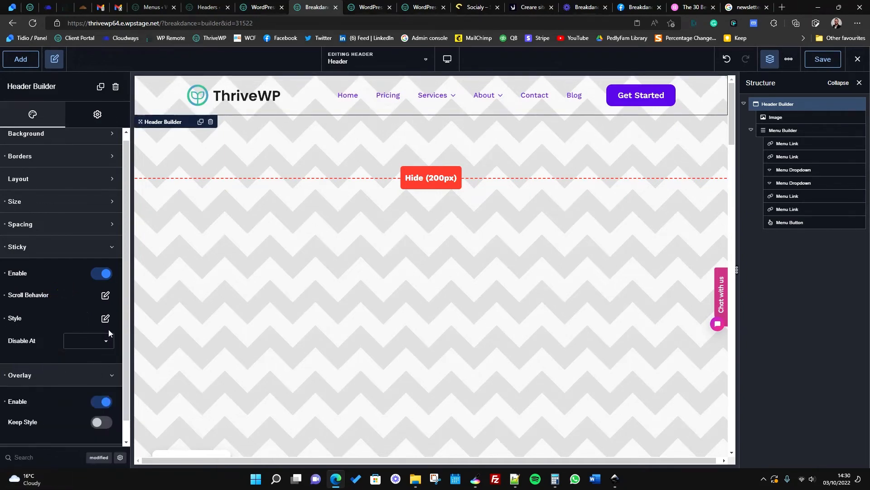
click(105, 318)
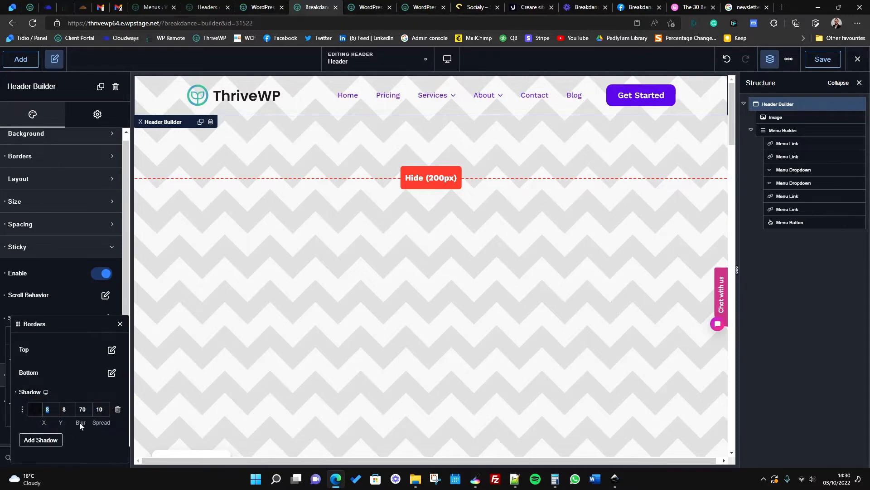
click(81, 408)
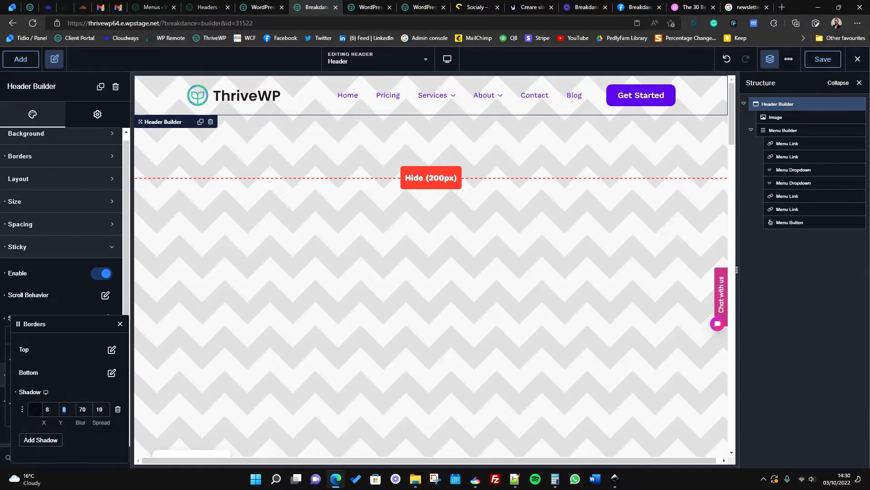
click(35, 409)
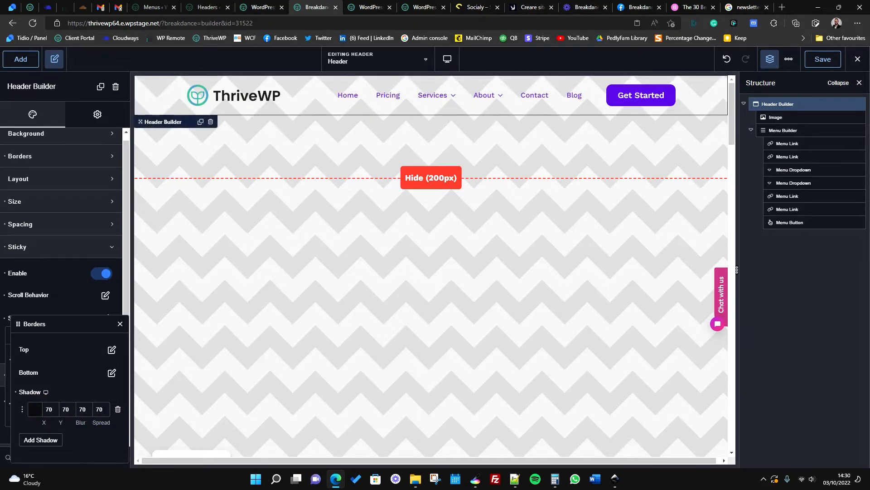
click(34, 409)
text(10)
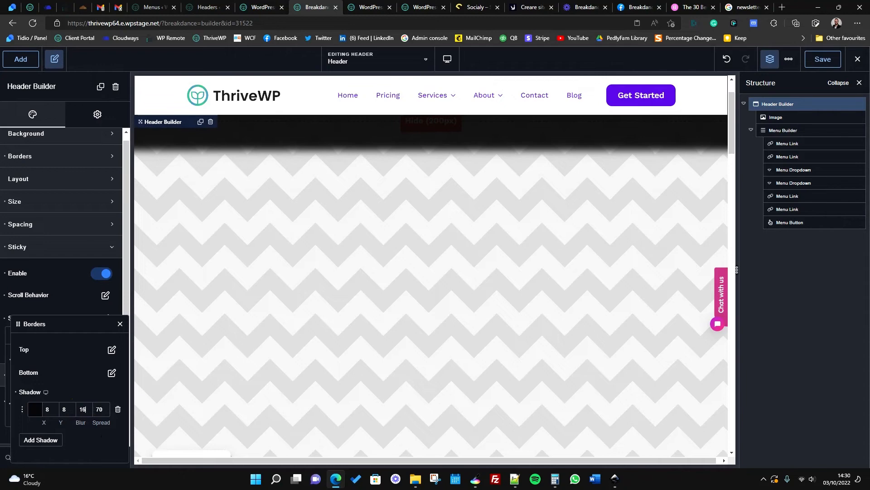
click(34, 409)
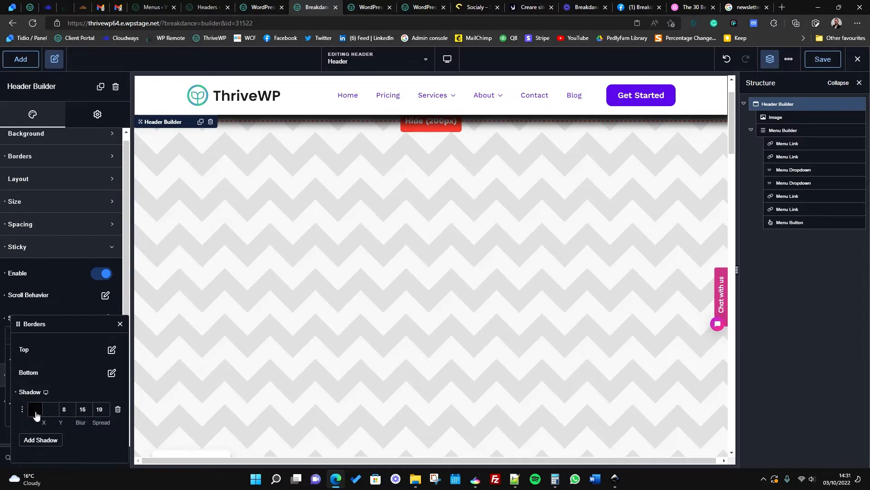
click(35, 409)
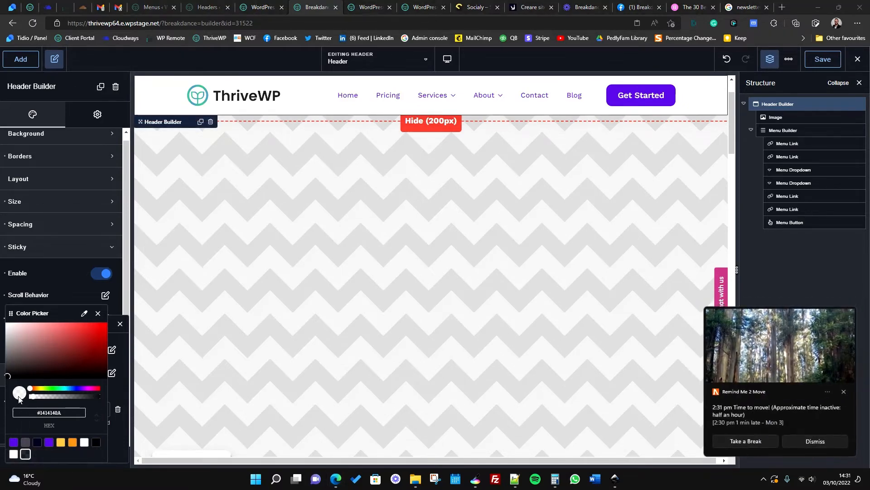
click(814, 441)
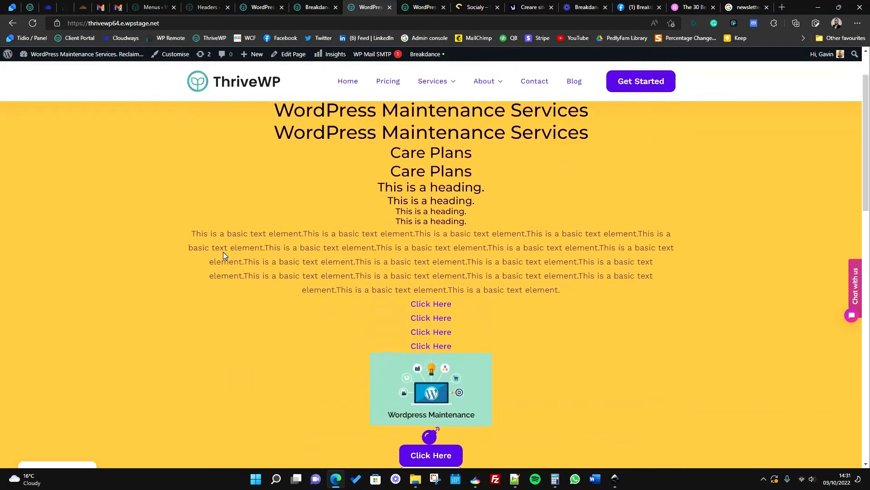
Scroll the live ThriveWP page to watch the sticky header and its shadow.
scroll(down, 3)
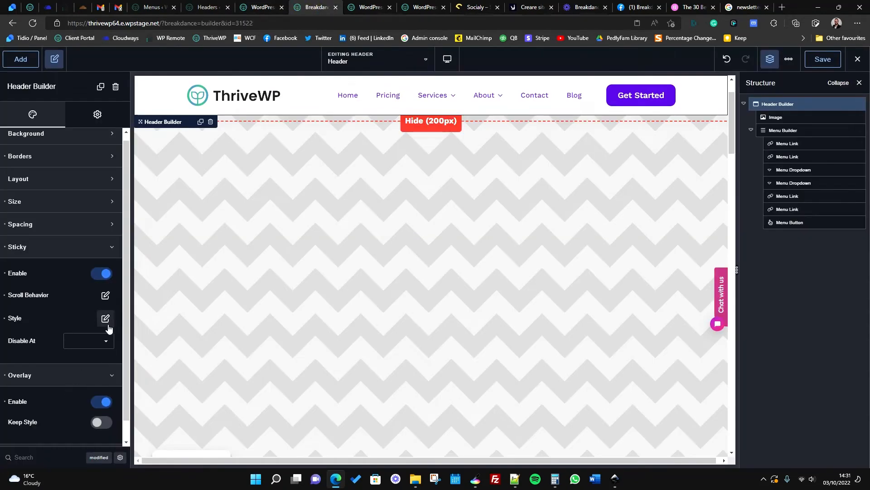
Raise the sticky shadow colour's alpha to #14141426 and view the live site.
click(106, 318)
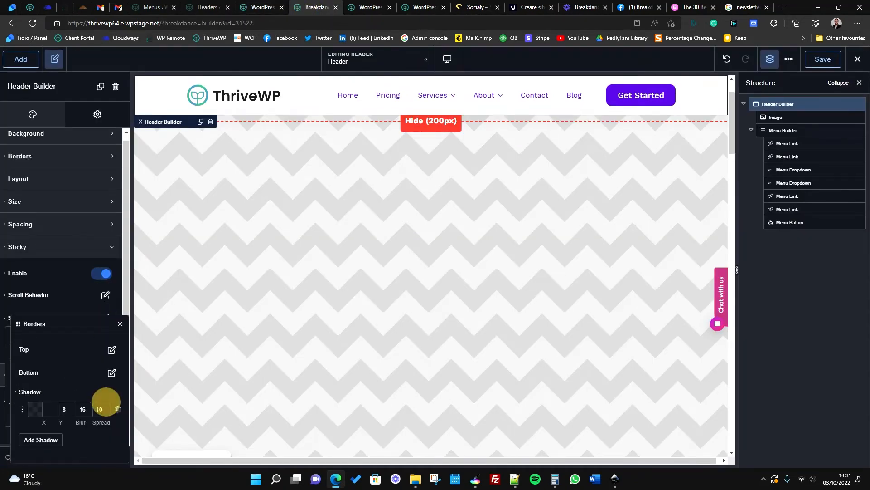
click(35, 409)
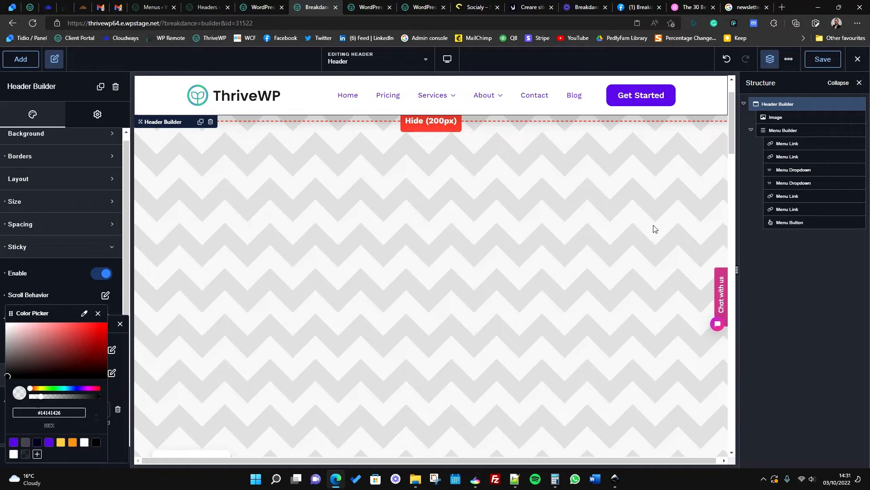
click(367, 7)
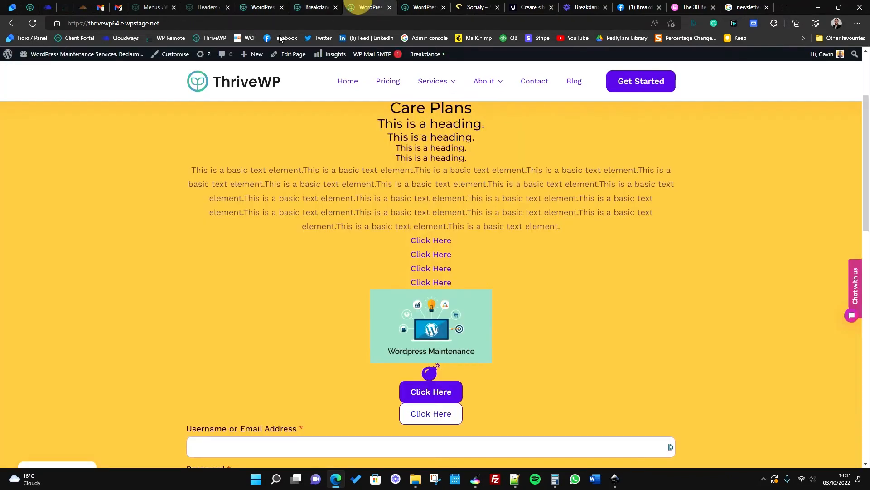
Scroll the live page to test the About dropdown, then return to Breakdance.
scroll(up, 3)
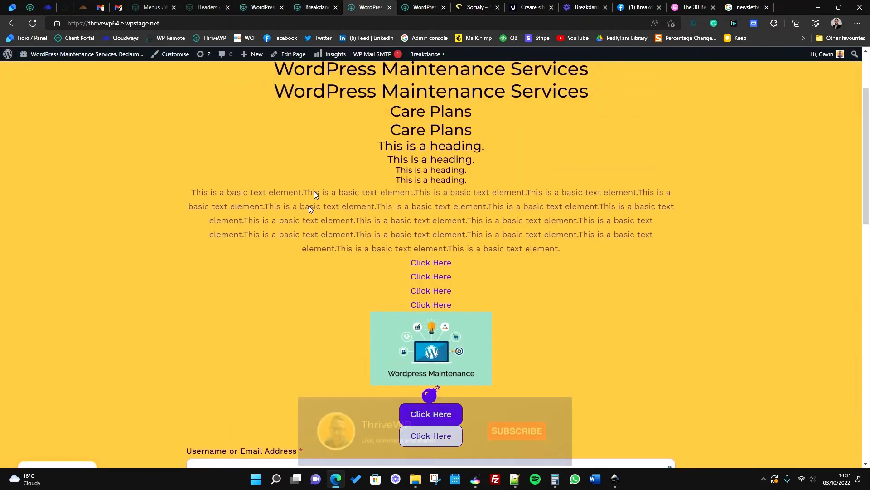
scroll(up, 3)
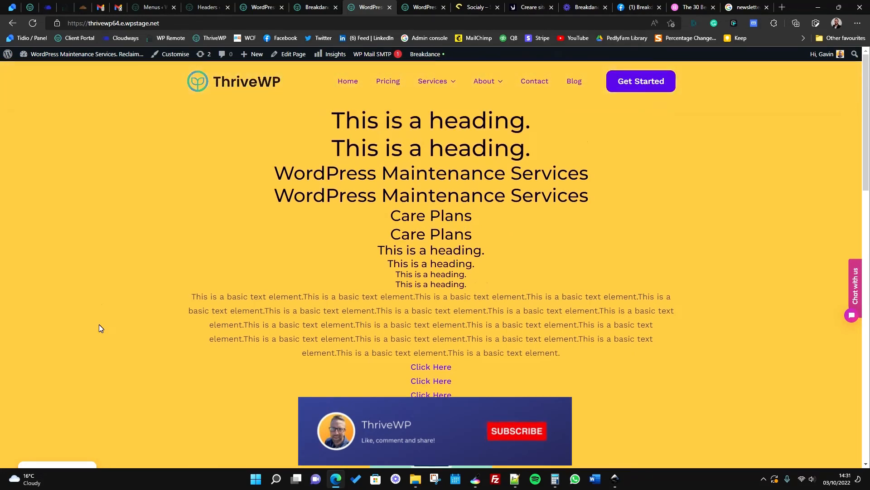
scroll(down, 3)
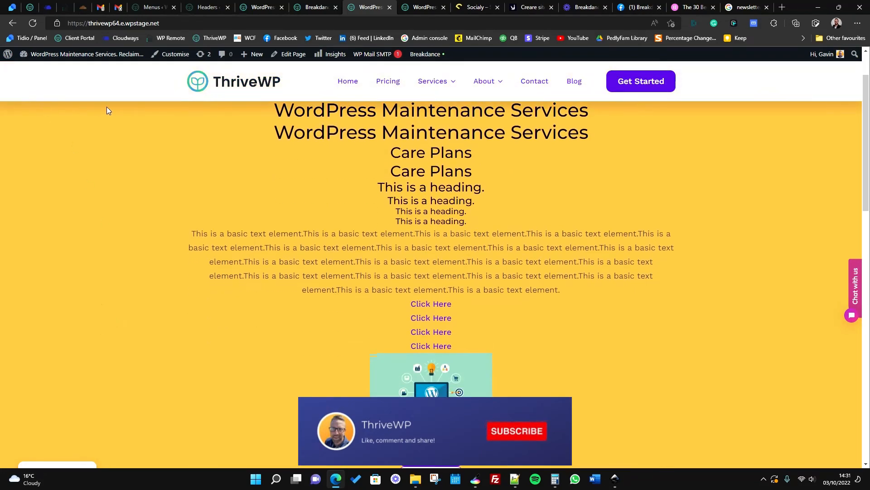
scroll(down, 3)
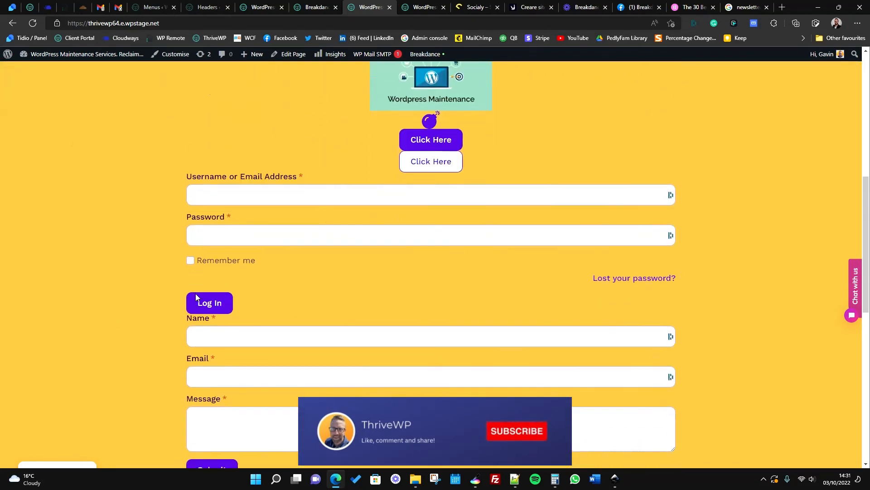
scroll(down, 3)
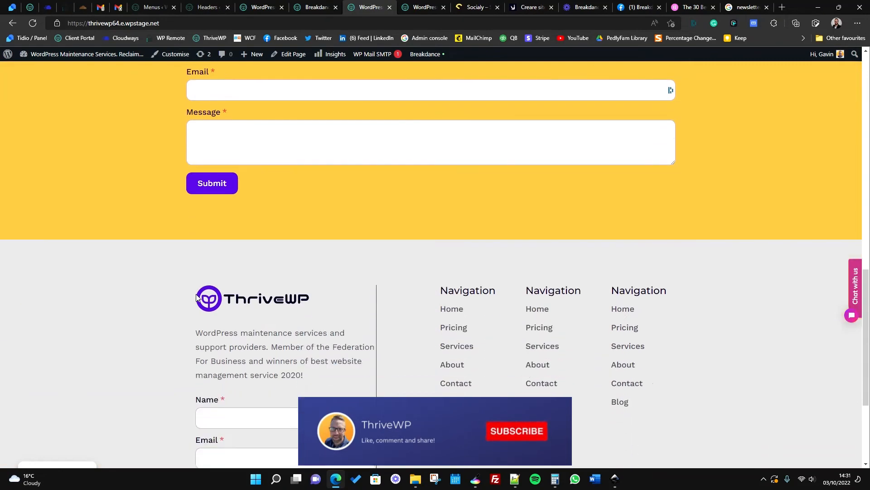
scroll(up, 3)
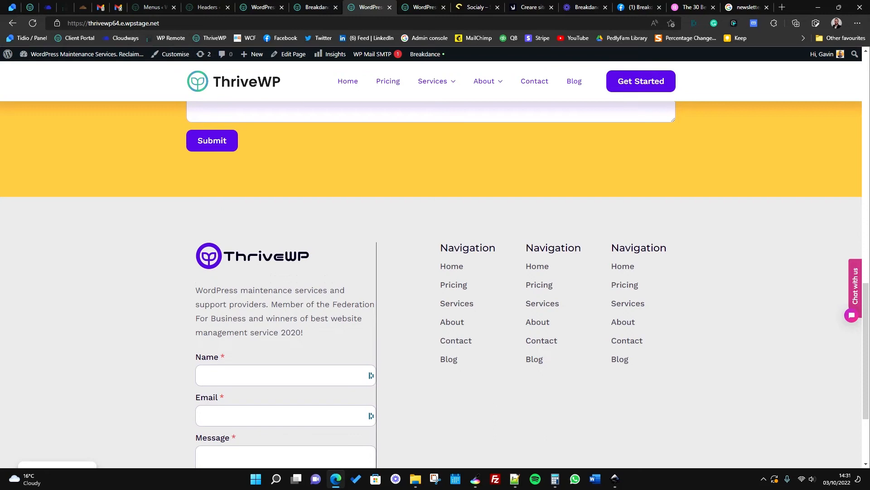
mouse_move(186, 111)
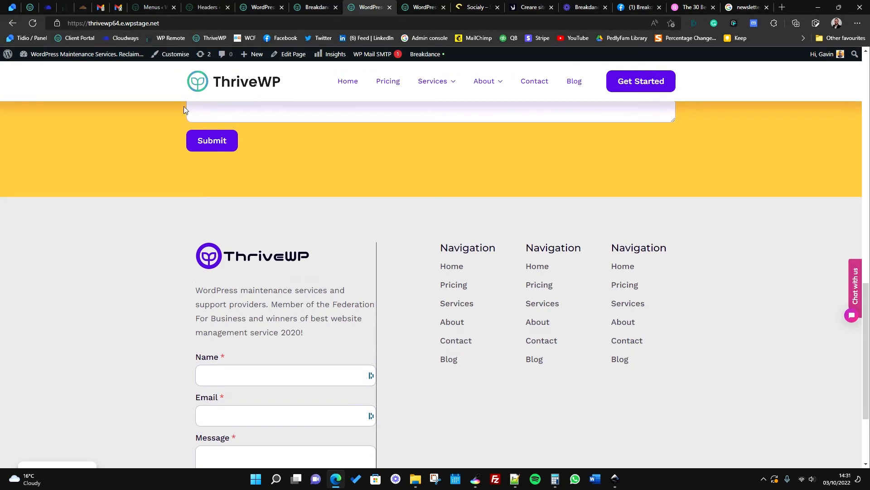
mouse_move(486, 205)
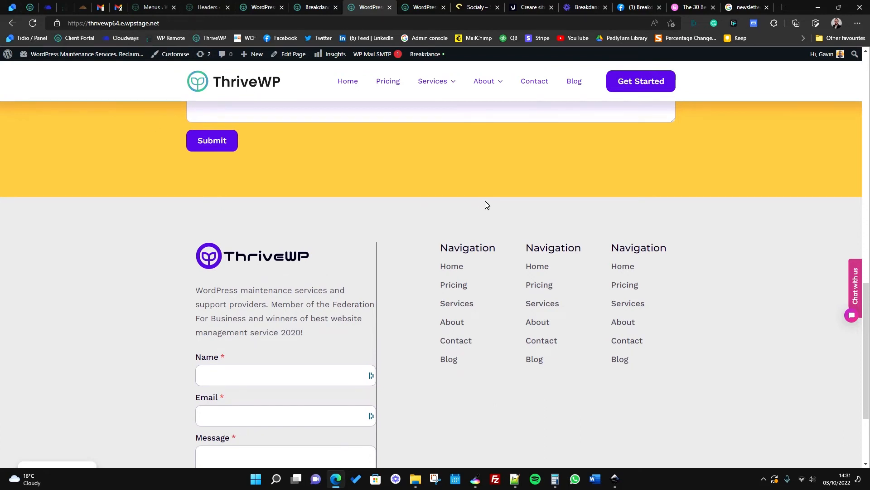
scroll(down, 3)
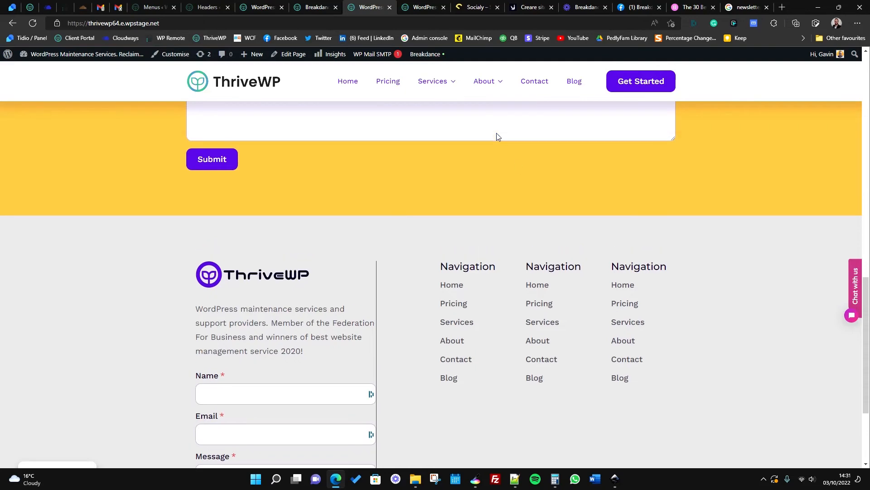
scroll(up, 3)
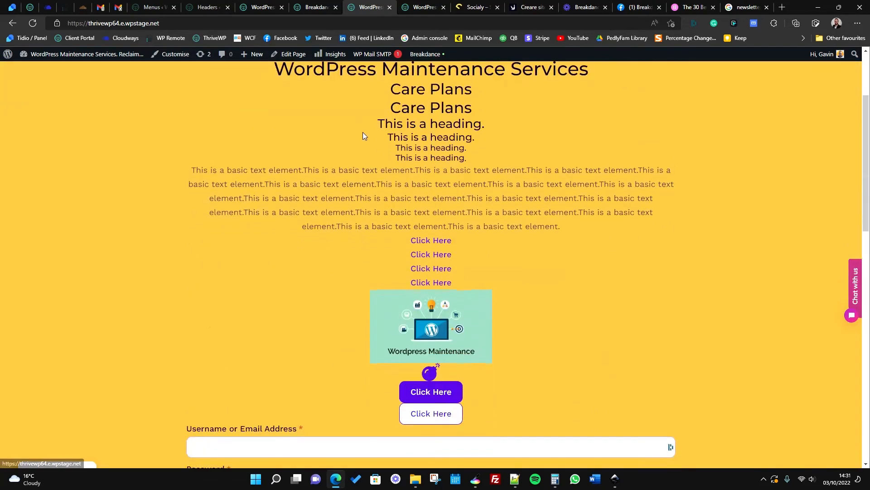
scroll(up, 3)
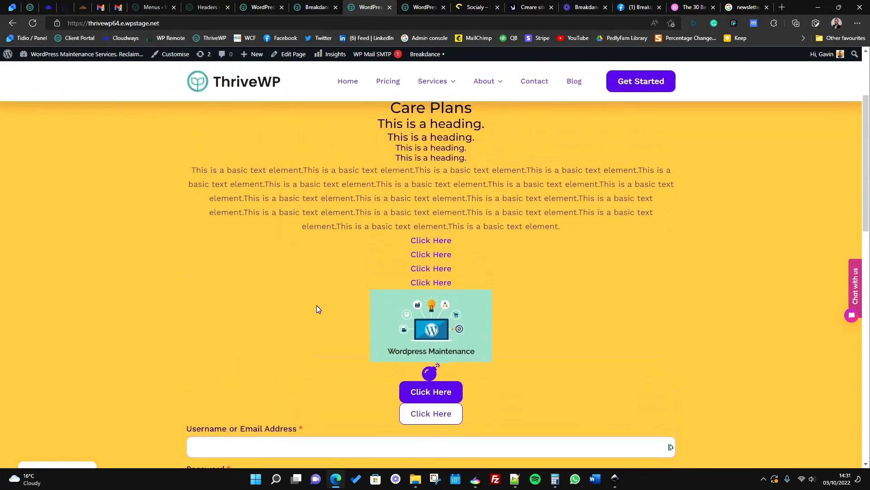
scroll(up, 3)
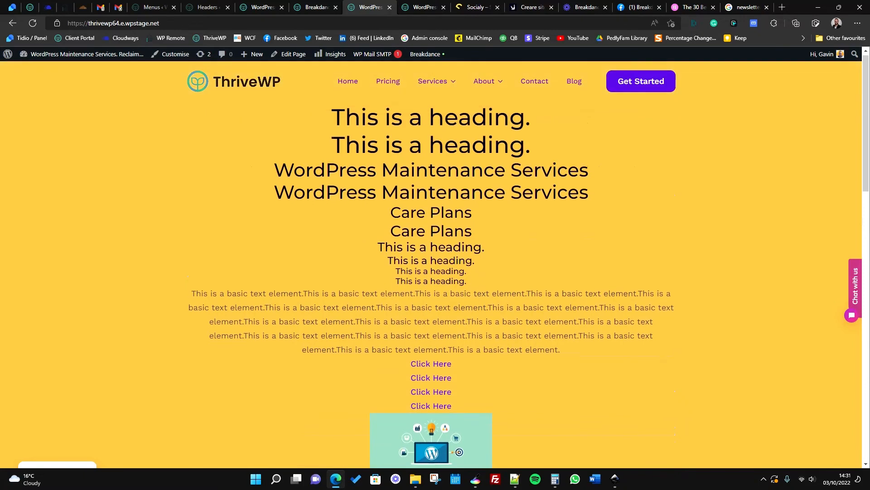
scroll(down, 3)
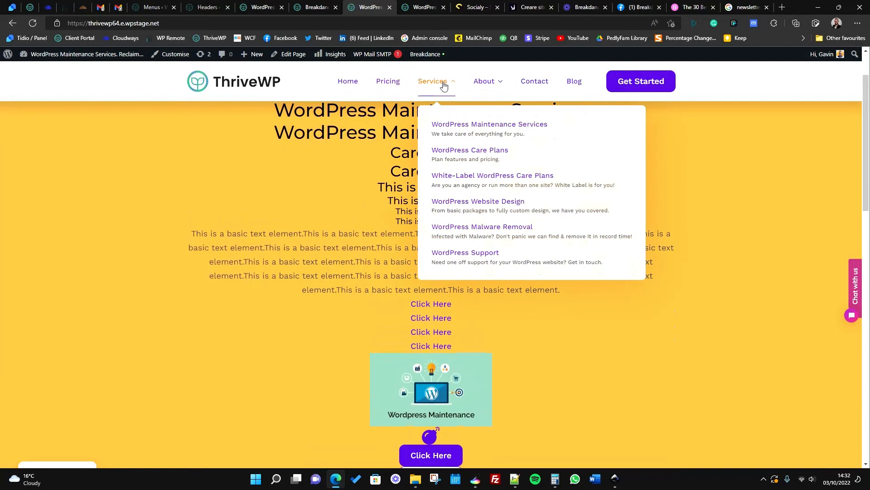
mouse_move(448, 108)
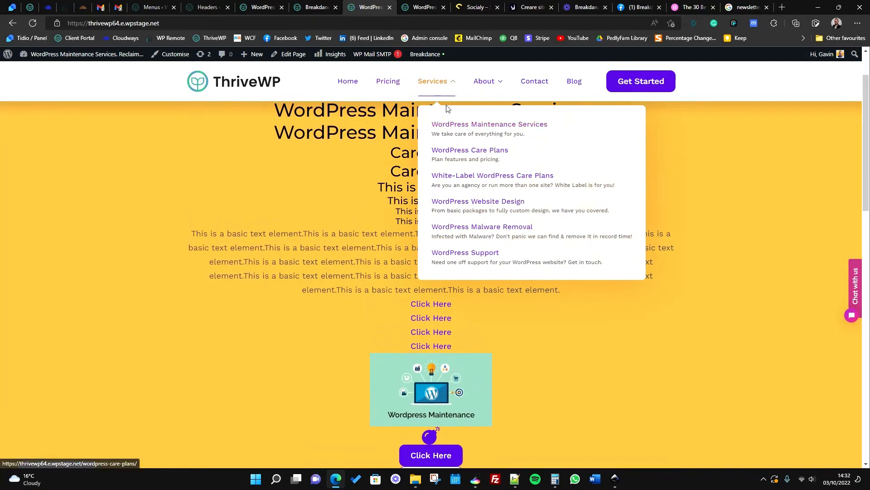
mouse_move(484, 124)
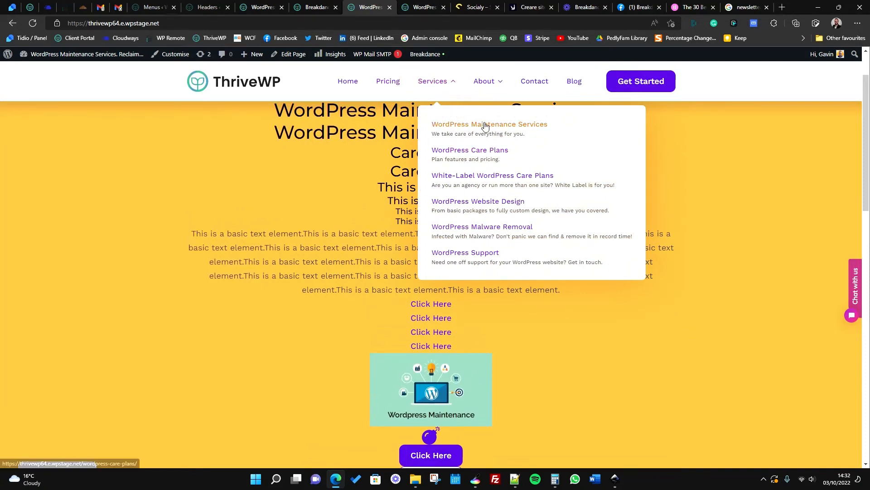
mouse_move(481, 170)
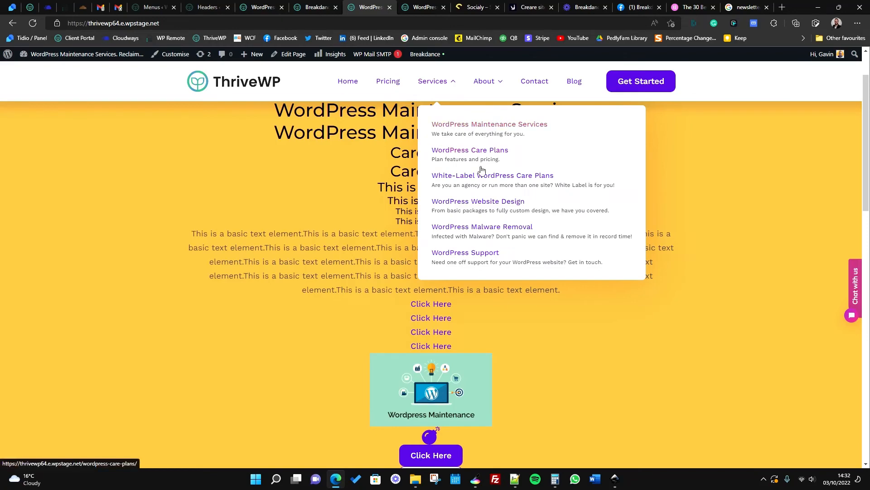
mouse_move(453, 146)
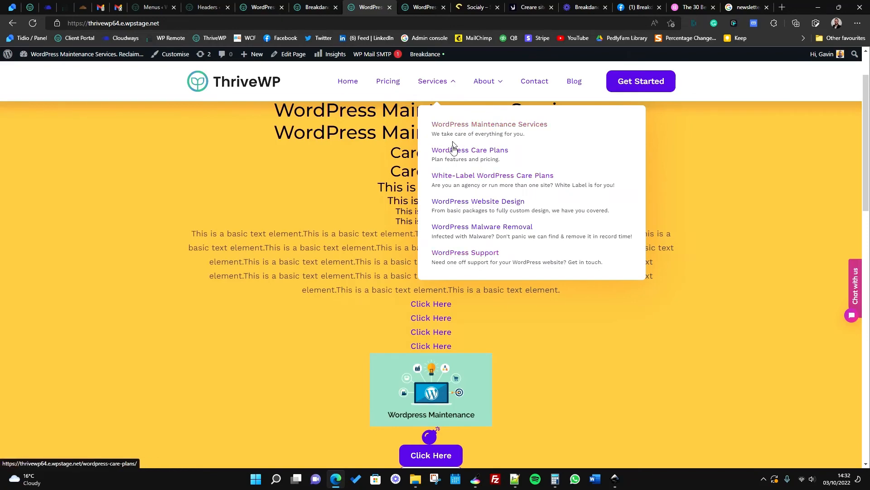
mouse_move(534, 82)
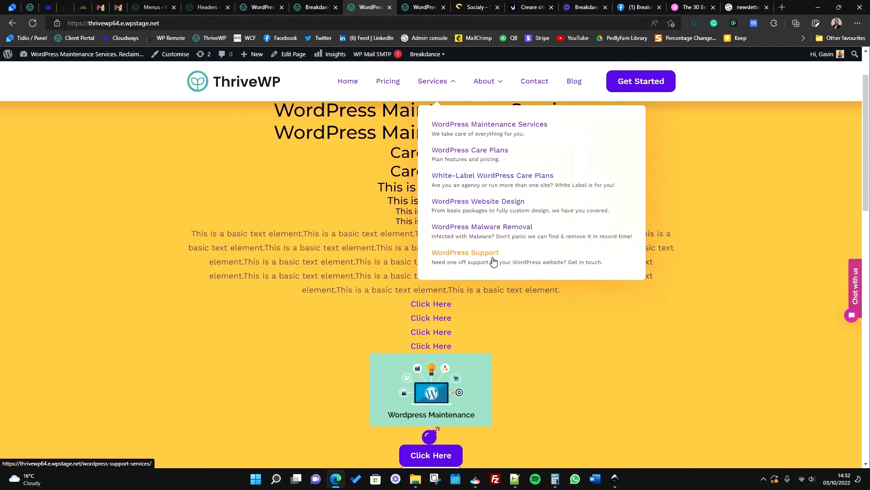
mouse_move(480, 133)
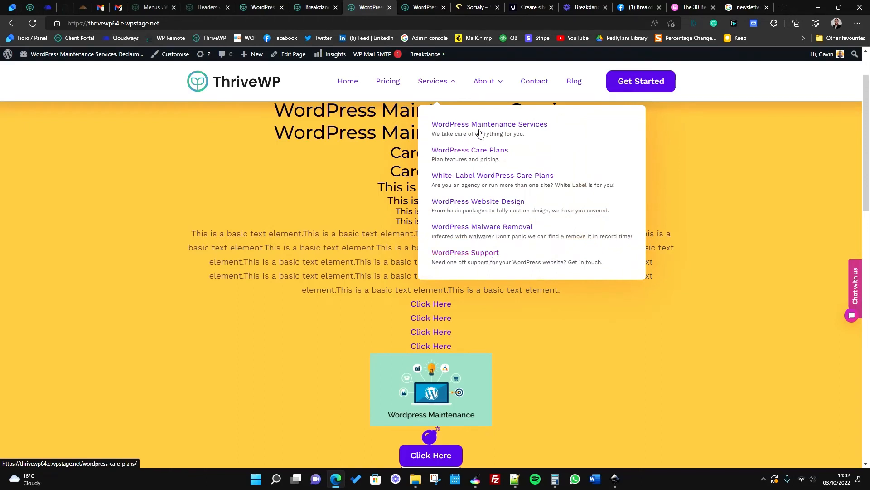
mouse_move(447, 123)
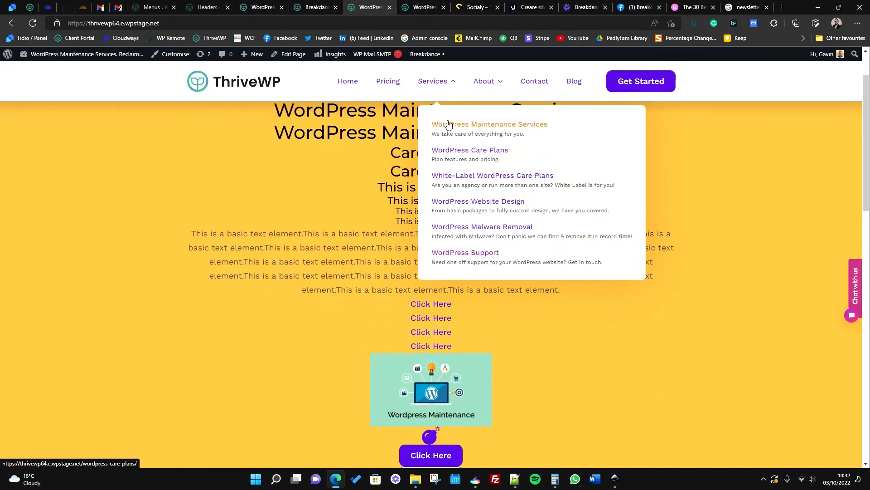
mouse_move(459, 171)
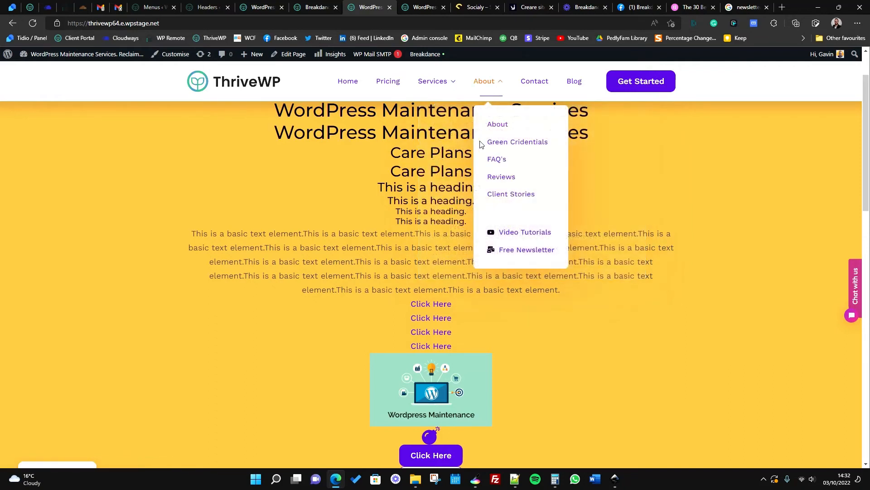
mouse_move(498, 172)
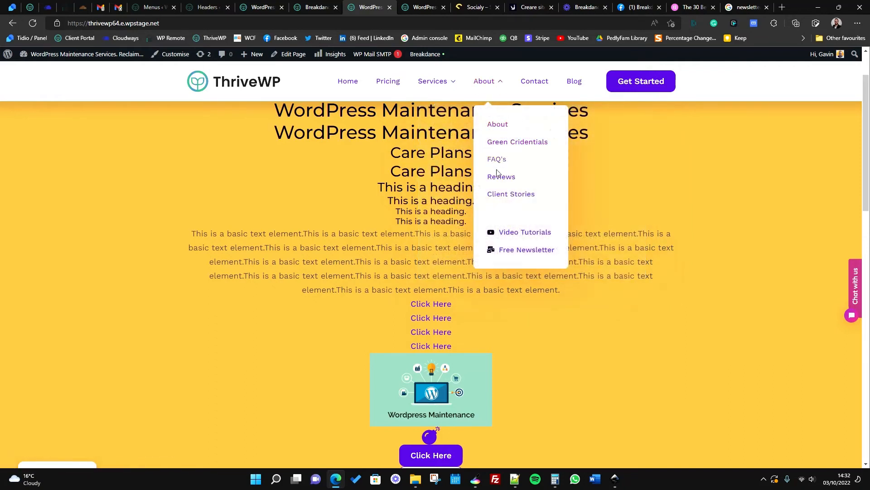
mouse_move(515, 237)
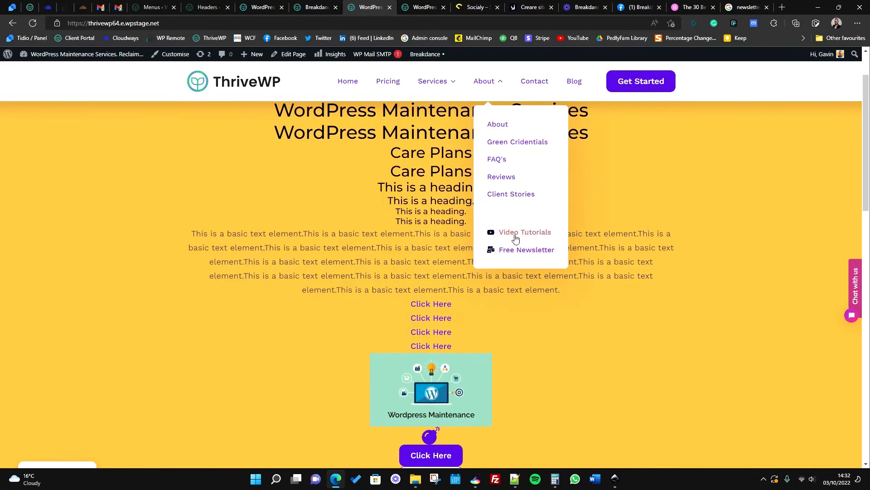
mouse_move(333, 4)
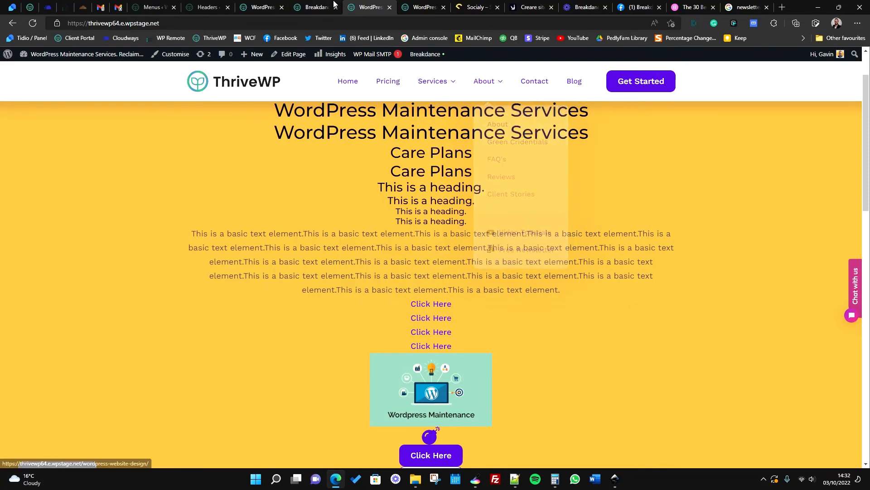
click(314, 7)
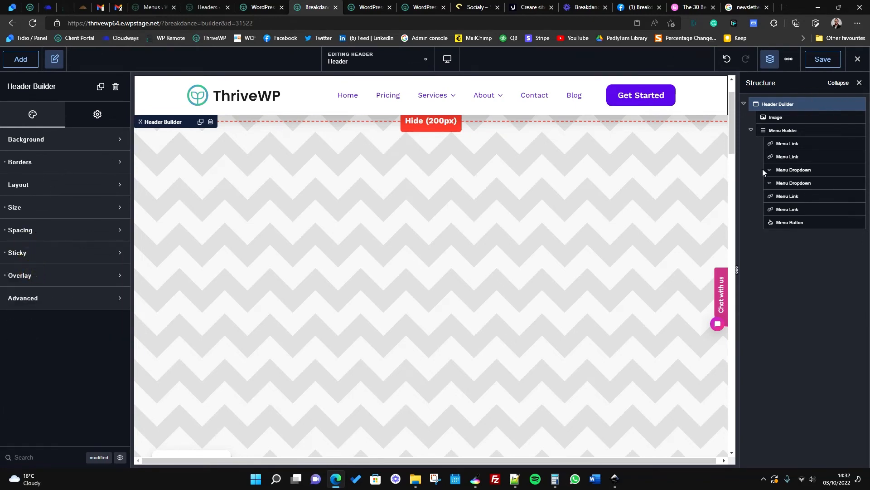
mouse_move(487, 95)
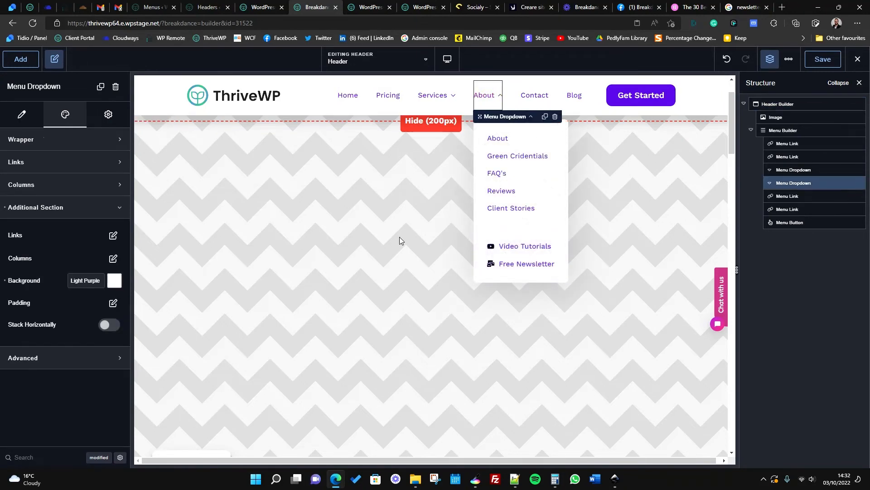
Delete the About dropdown's test column and switch off Show Another Section.
click(22, 114)
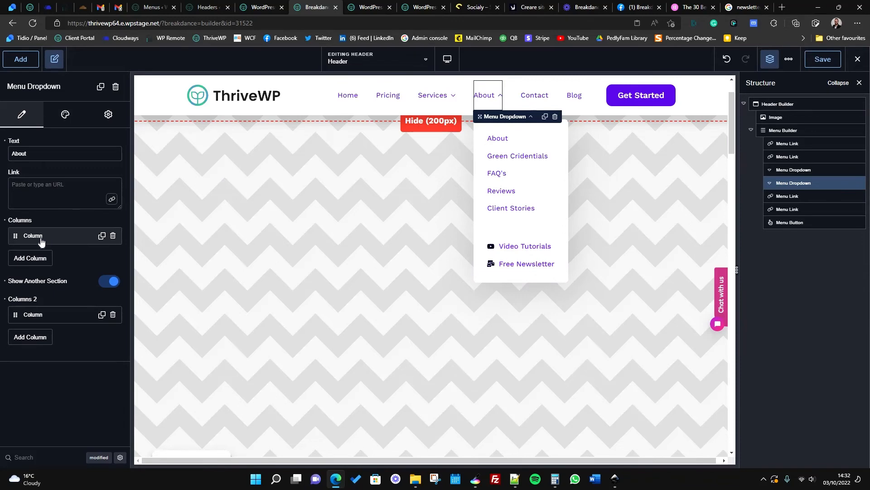
mouse_move(520, 151)
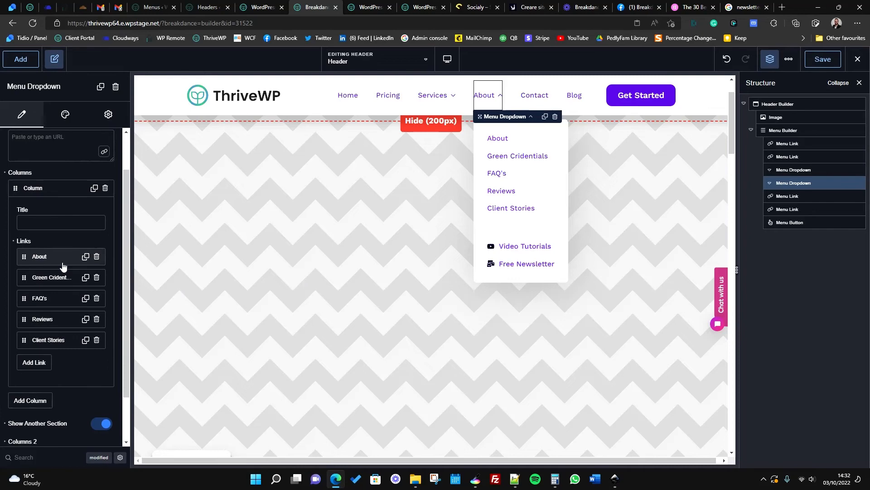
mouse_move(54, 324)
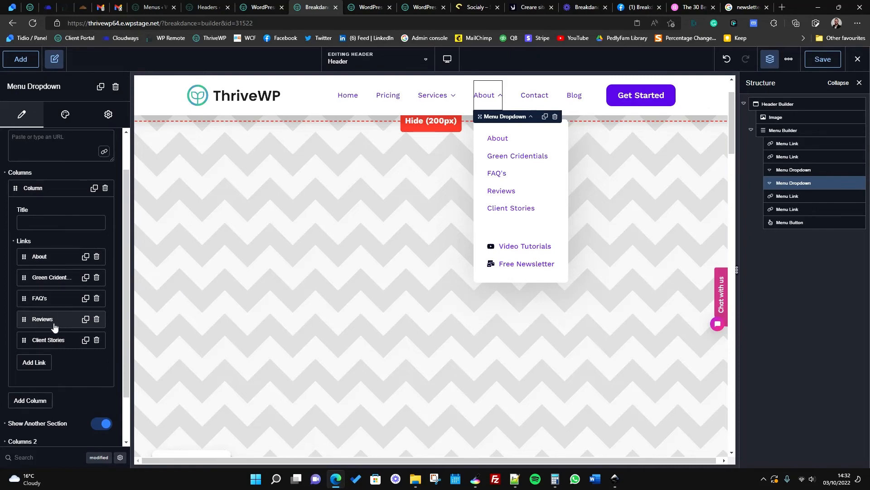
mouse_move(60, 343)
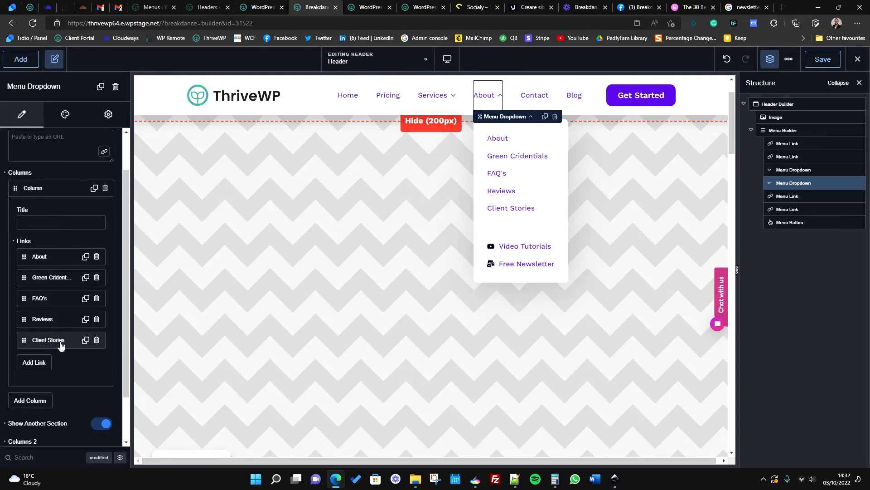
scroll(down, 3)
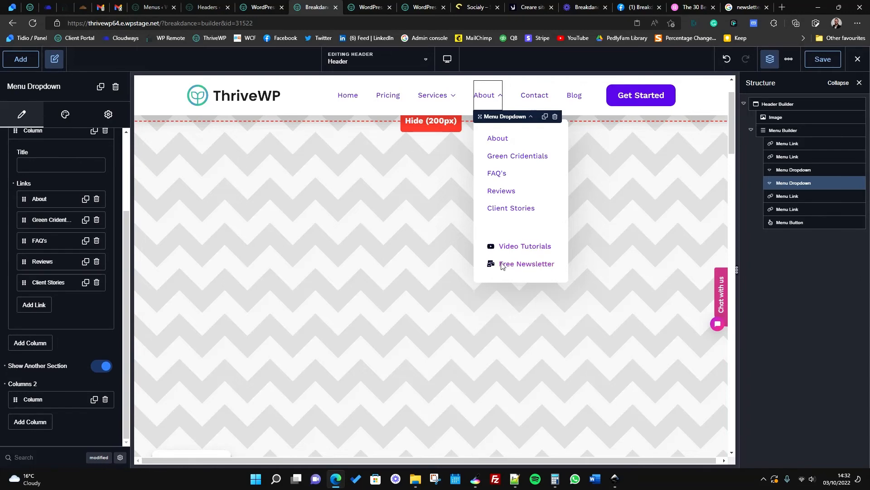
mouse_move(87, 355)
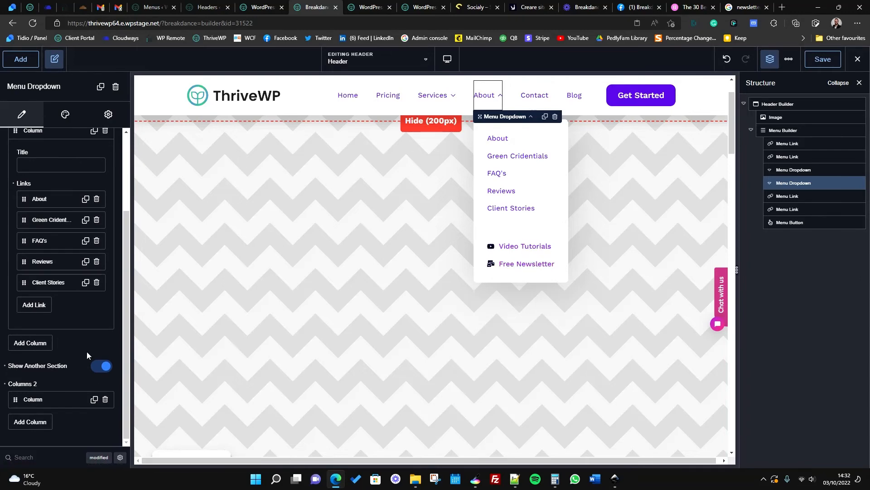
mouse_move(39, 371)
text(eryeryery)
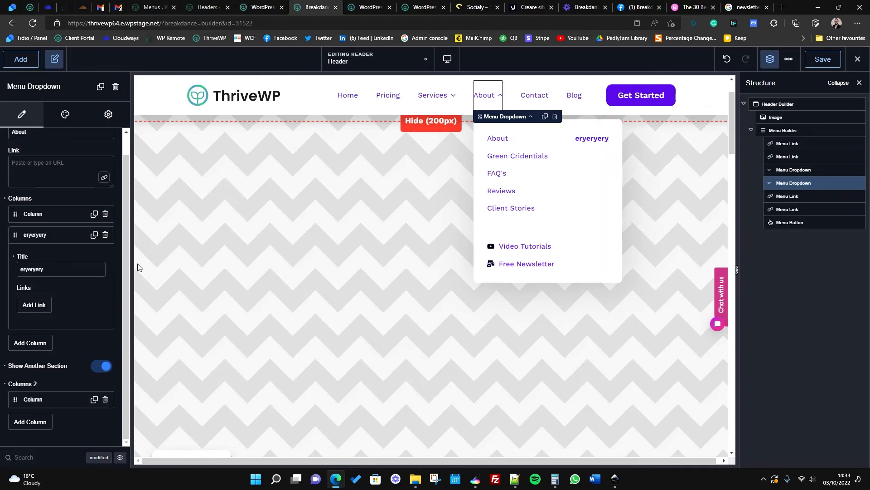
click(33, 304)
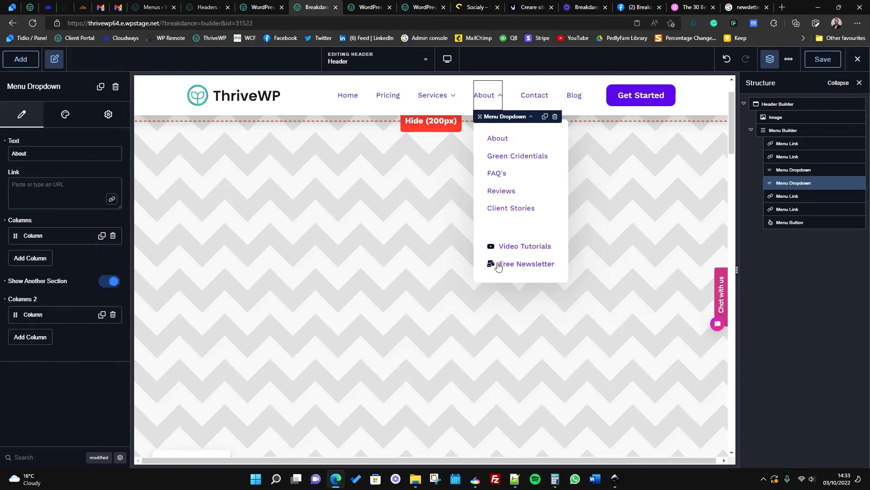
mouse_move(32, 321)
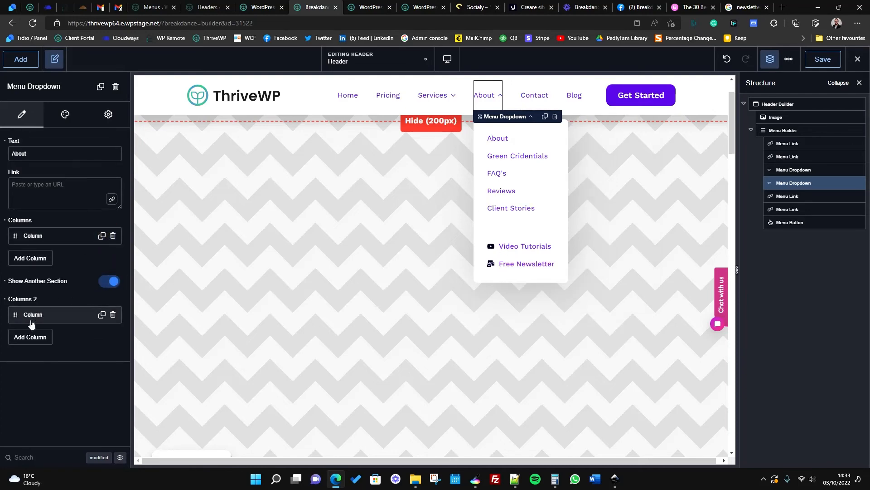
click(108, 282)
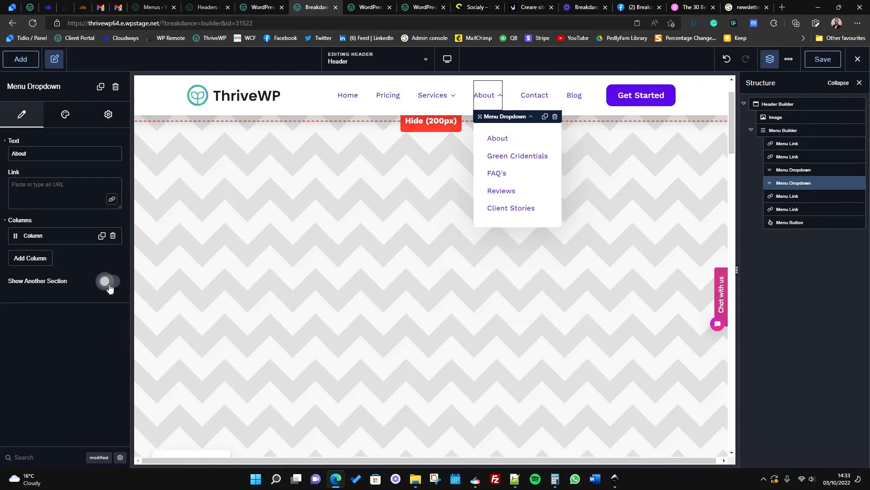
Re-enable Show Another Section, inspect the Free Newsletter link, then select Services.
click(109, 281)
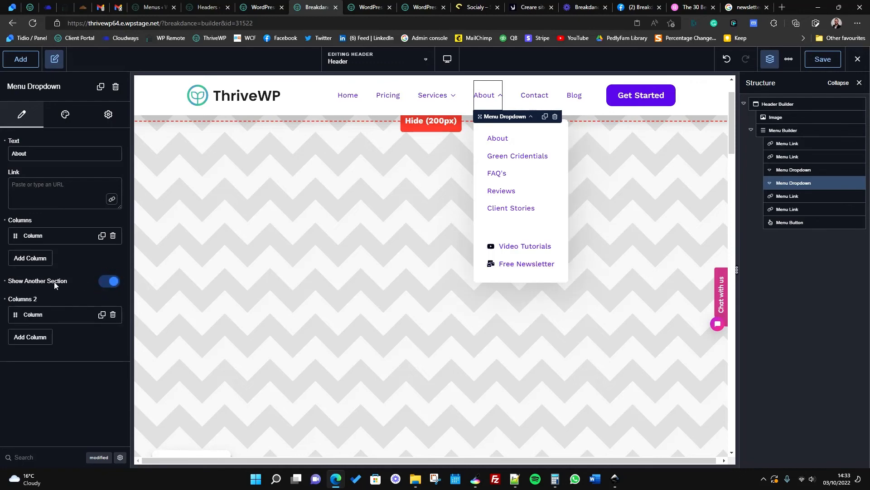
mouse_move(109, 282)
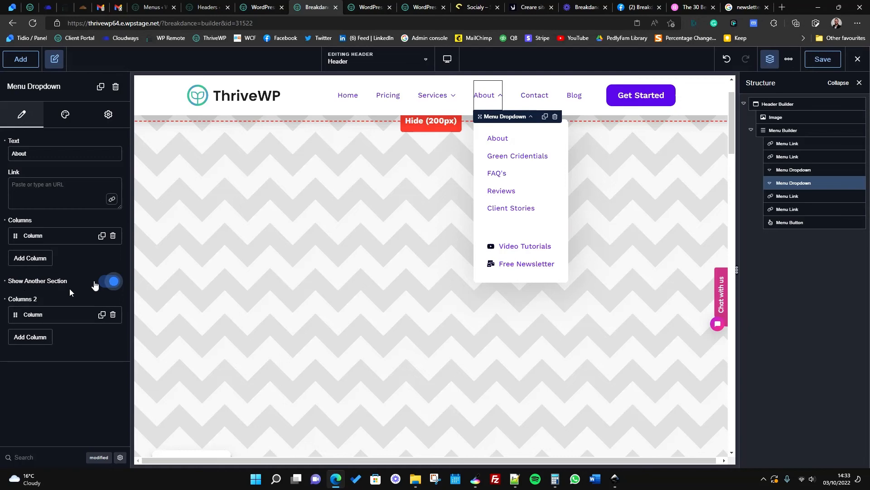
click(33, 314)
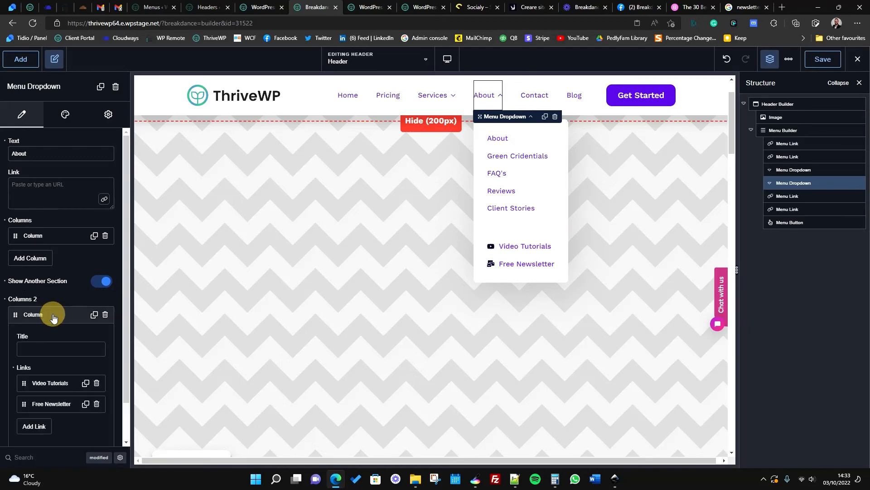
scroll(down, 3)
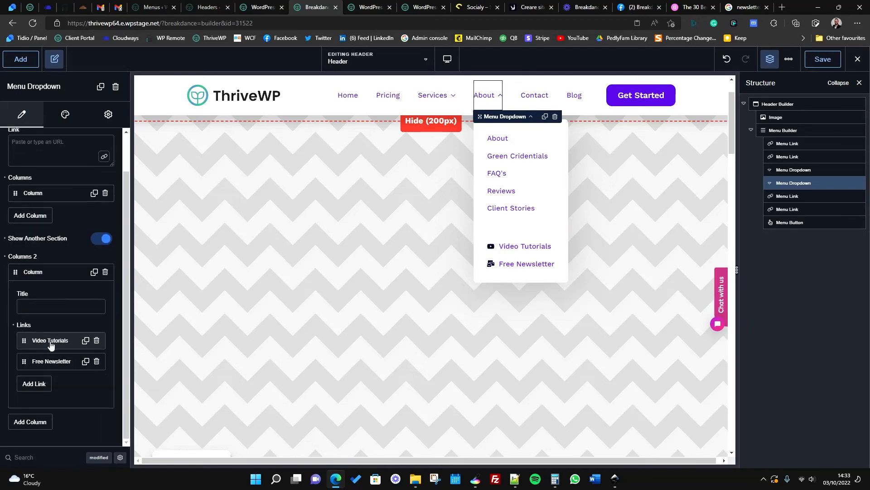
click(51, 341)
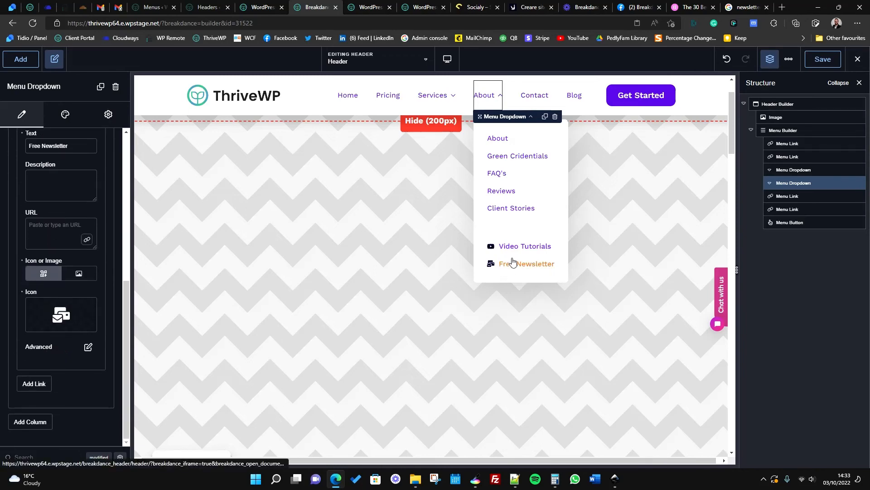
mouse_move(492, 234)
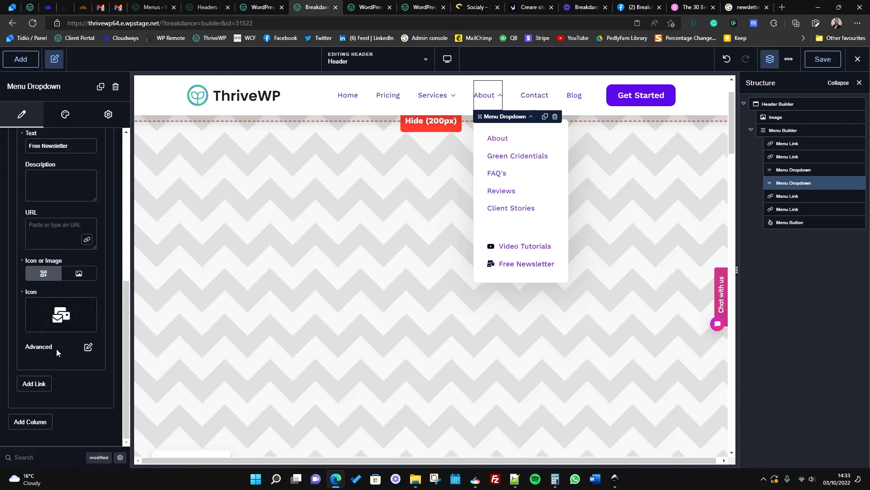
click(433, 95)
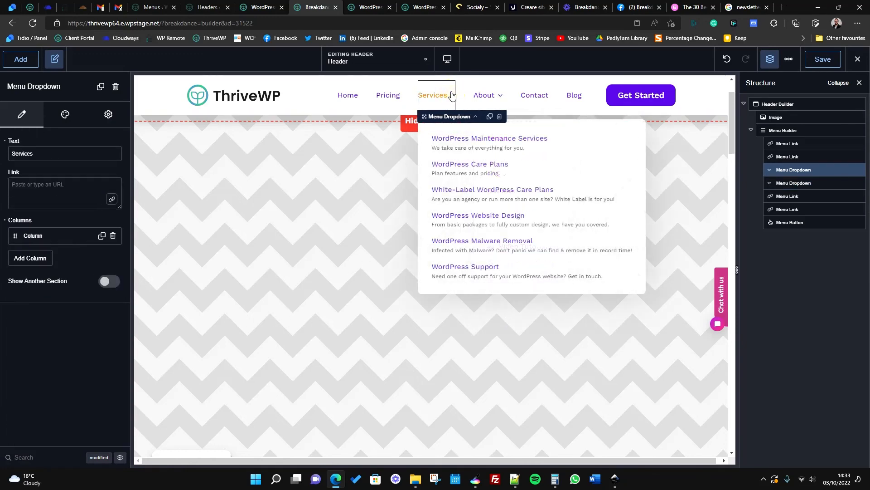
mouse_move(470, 164)
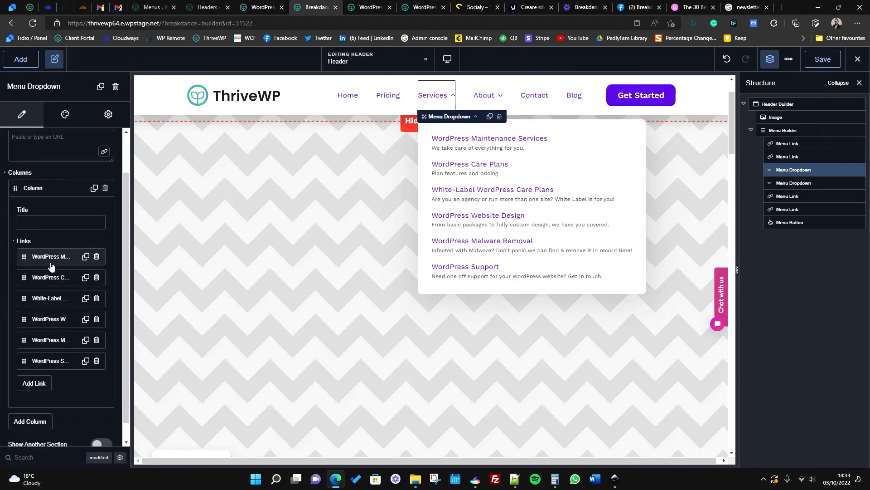
Expand the WordPress Maintenance Services link and toggle its Icon option on and off.
click(50, 255)
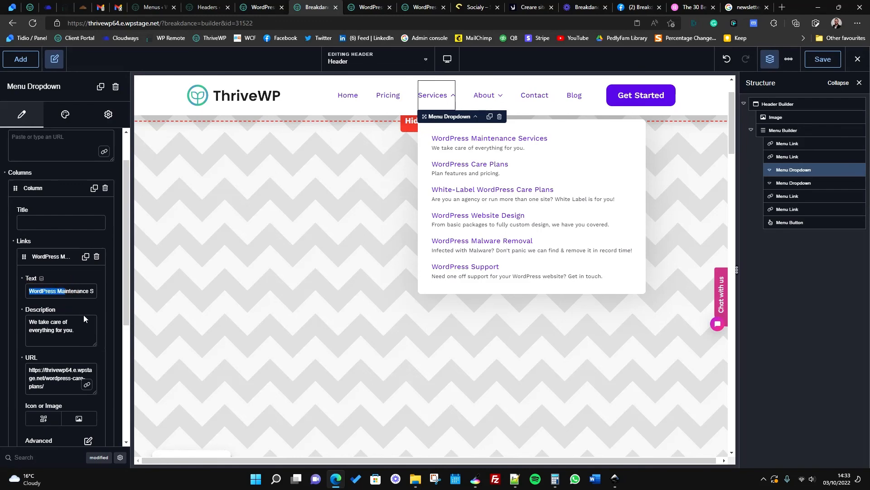
scroll(down, 3)
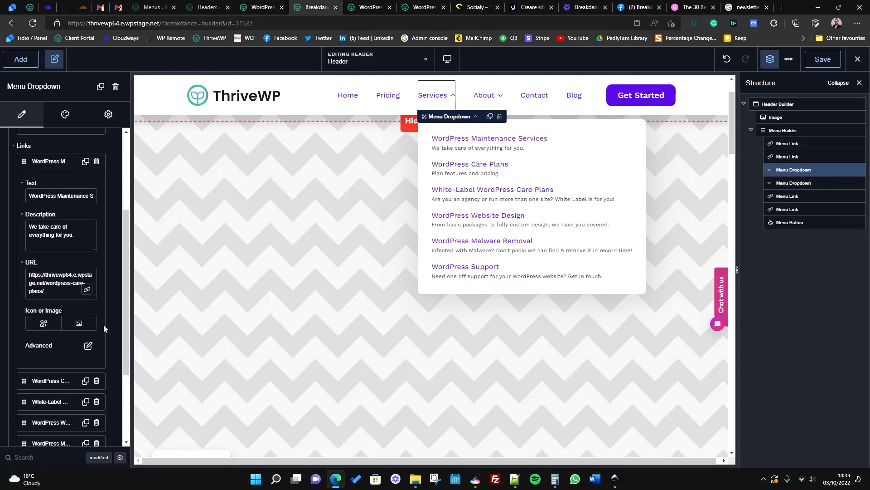
mouse_move(43, 324)
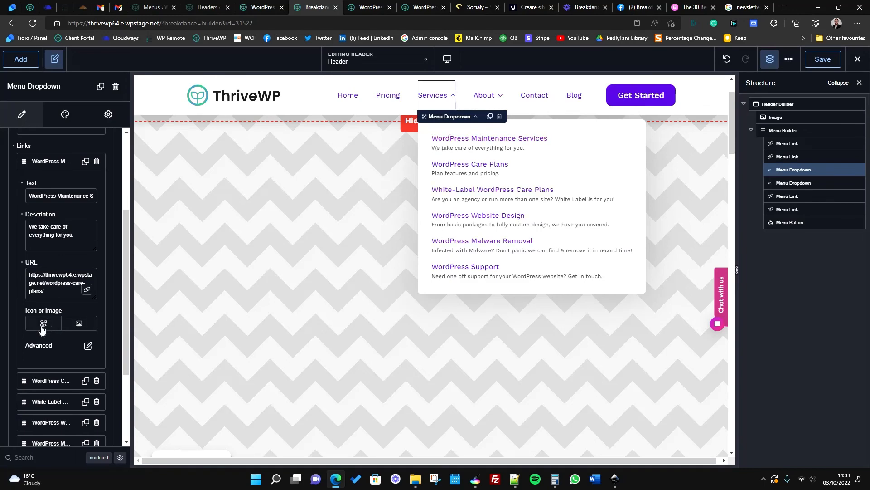
click(43, 324)
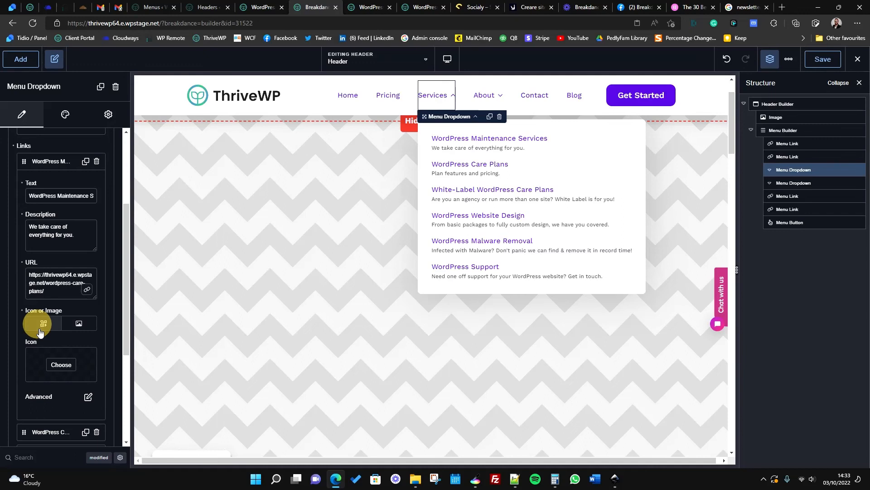
click(78, 324)
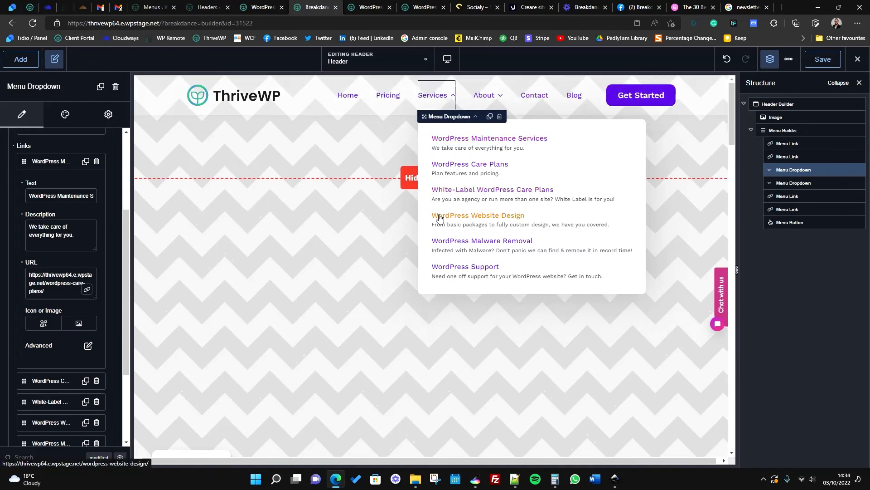
mouse_move(438, 249)
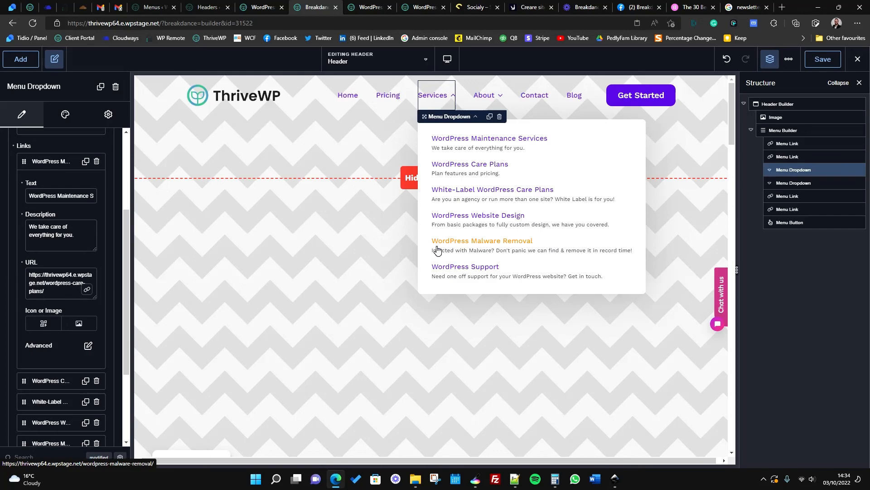
mouse_move(479, 145)
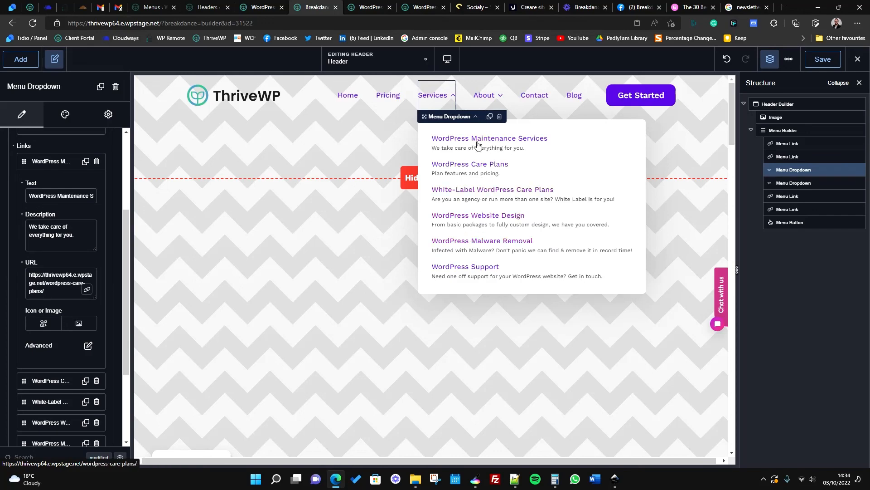